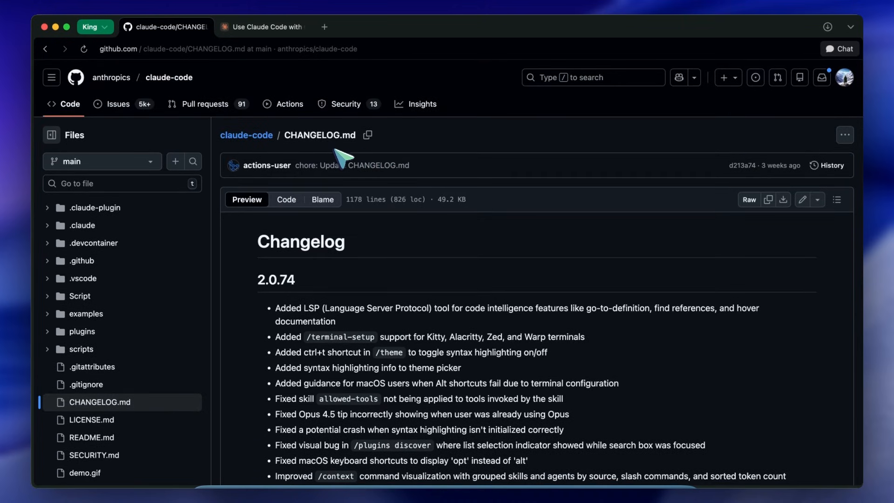
mouse_move(336, 163)
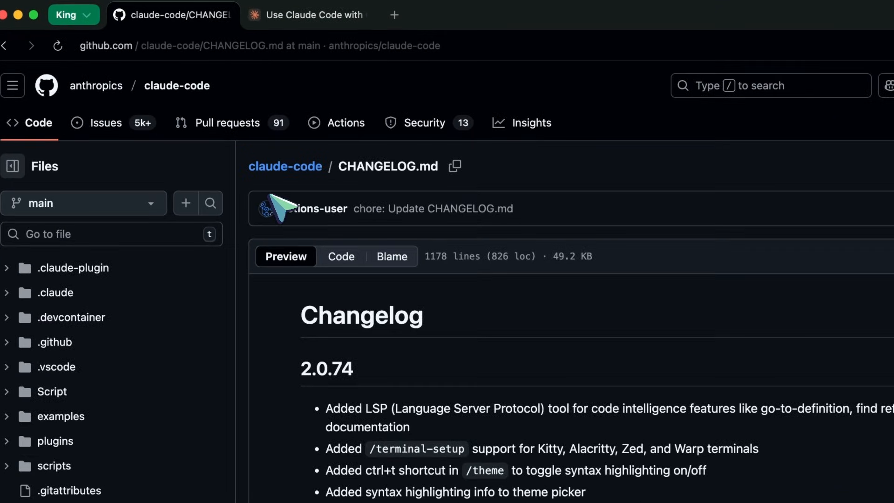
mouse_move(414, 211)
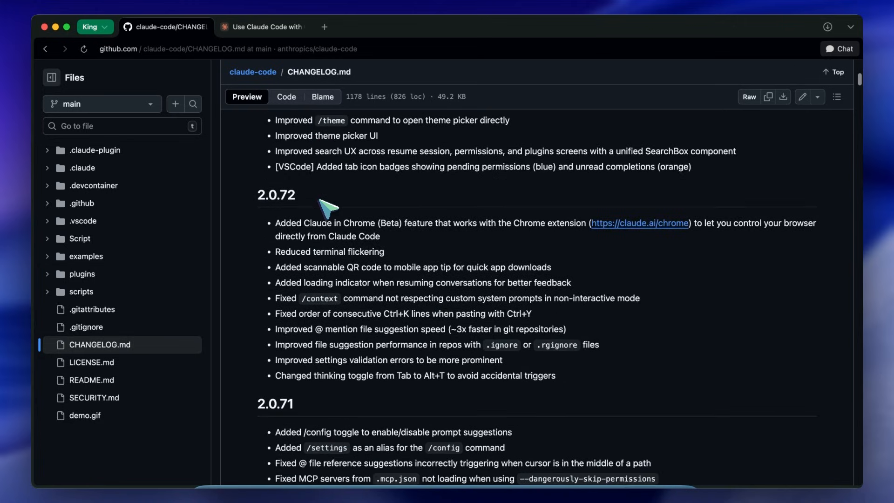
- Review the TypeScript and ESLint results, highlighting the LSP tool entry and 'hover documentation'
scroll("down", 3)
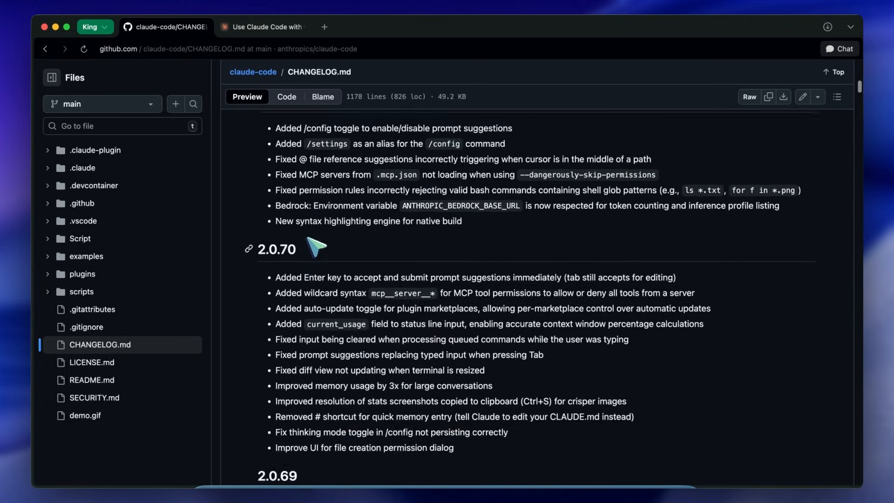
scroll("up", 3)
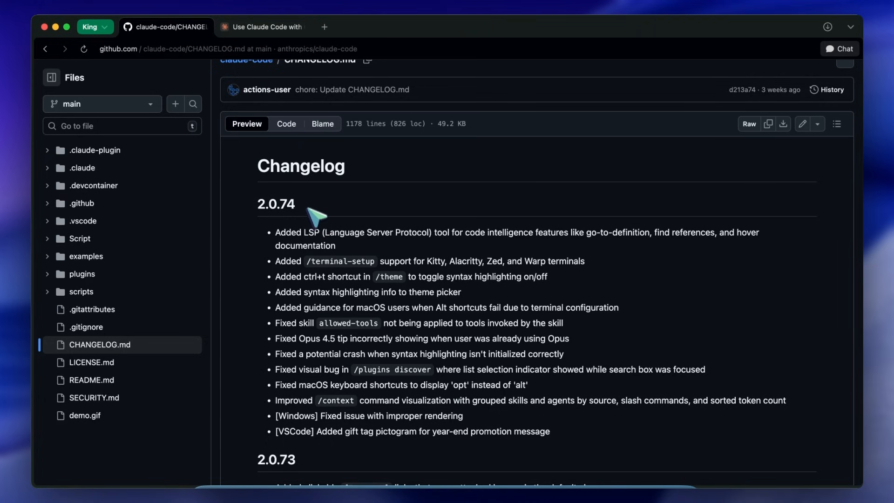
scroll("down", 3)
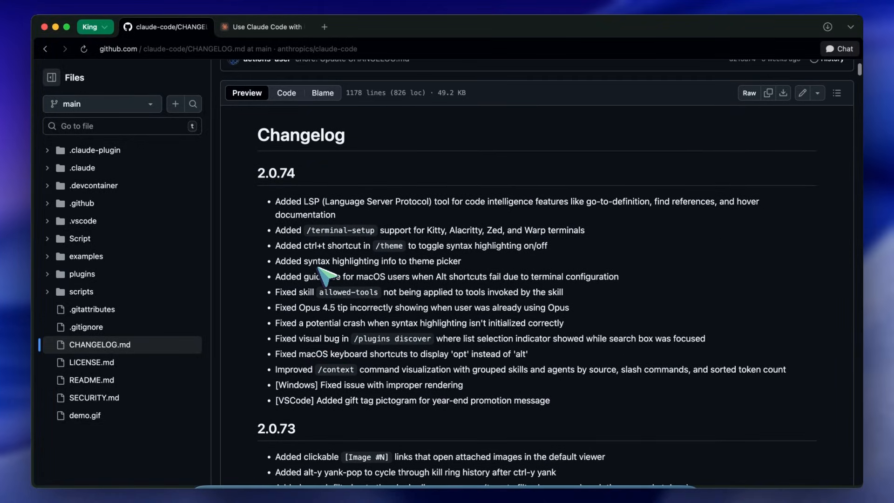
mouse_move(335, 274)
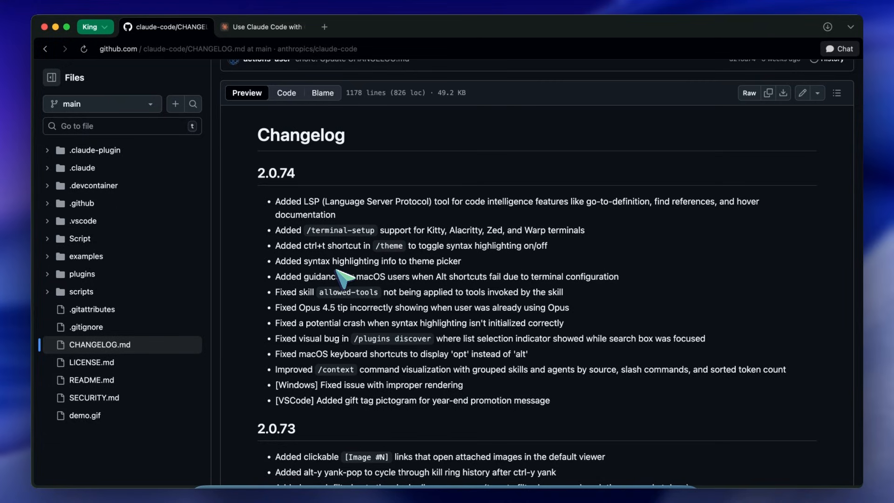
mouse_move(330, 259)
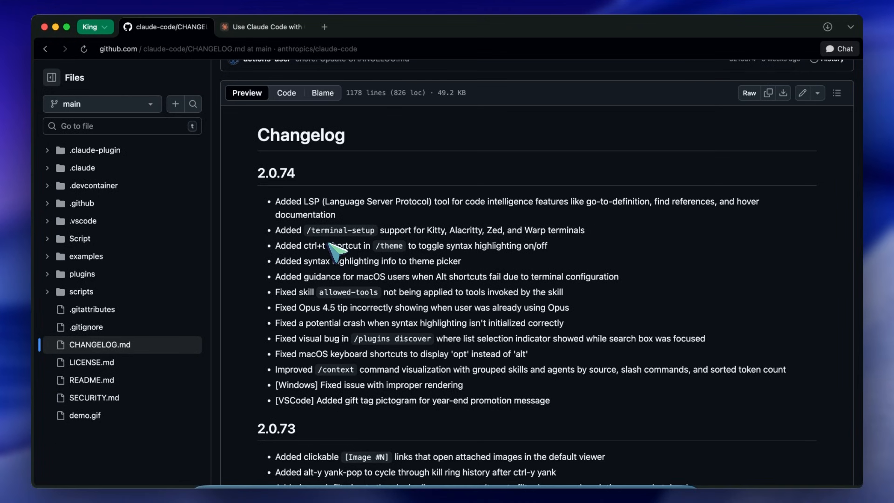
scroll("down", 3)
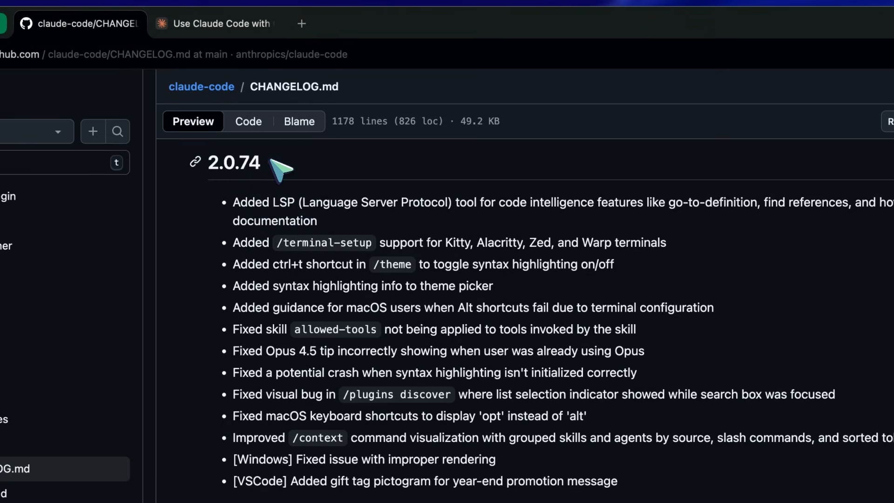
double_click(233, 163)
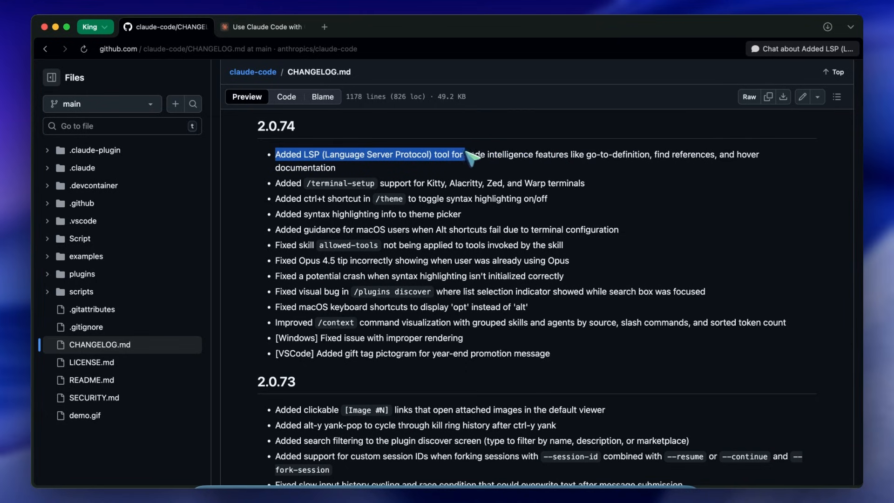
left_click_drag(468, 160, 739, 168)
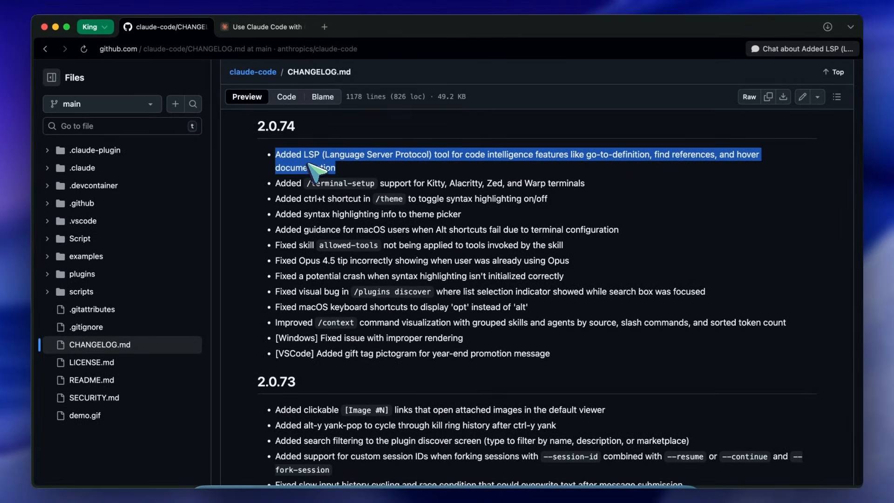
mouse_move(318, 170)
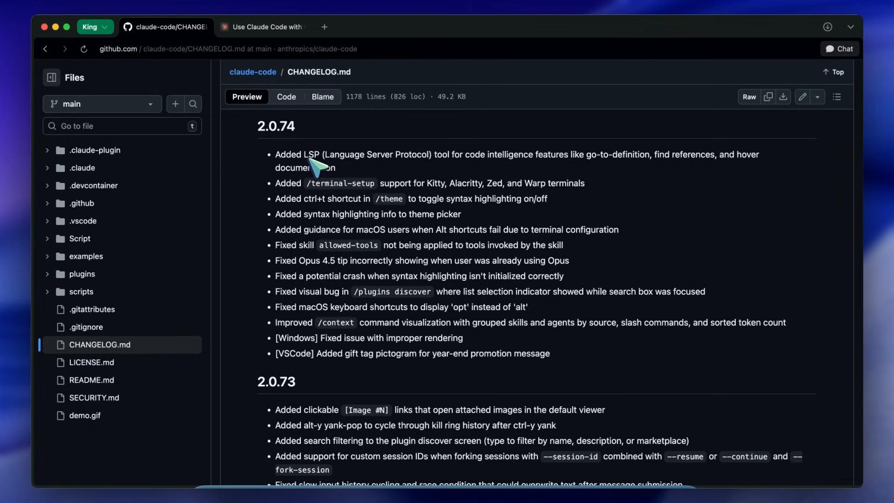
mouse_move(450, 325)
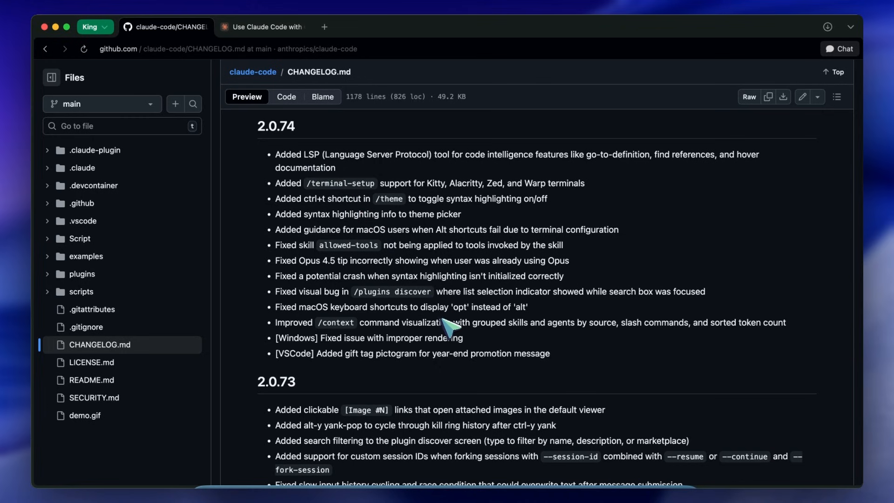
mouse_move(436, 318)
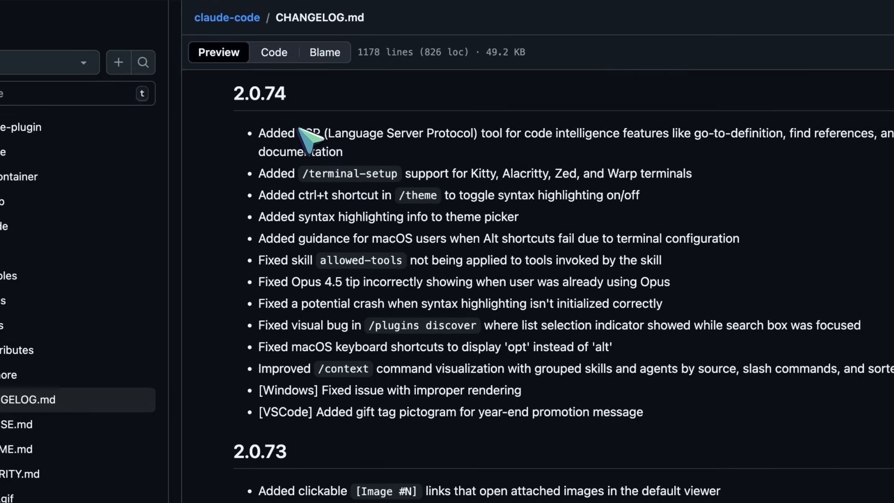
left_click_drag(299, 133, 343, 152)
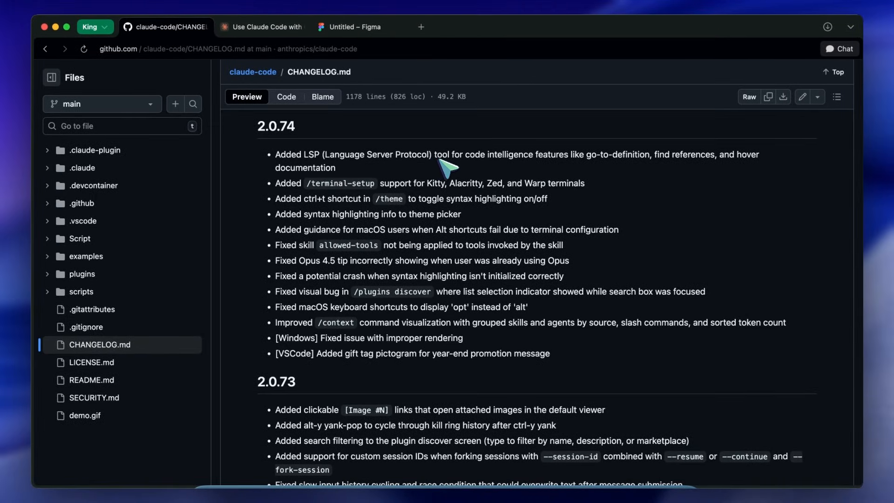
mouse_move(571, 165)
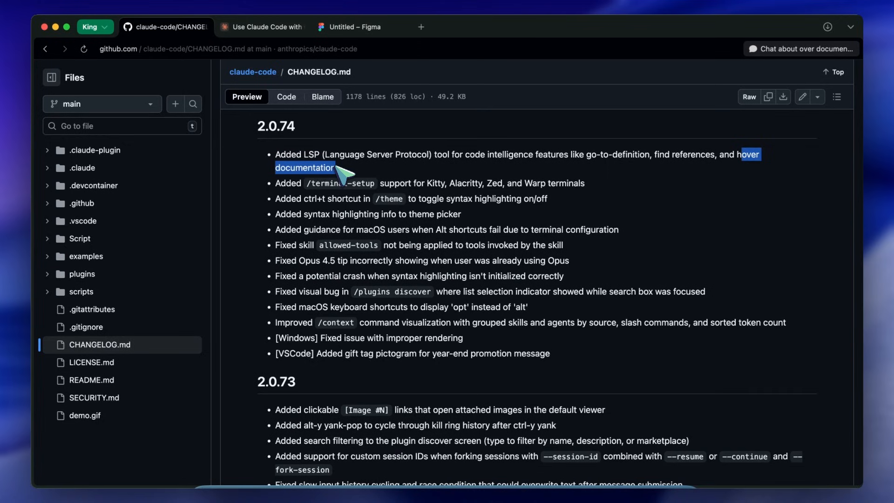
mouse_move(365, 178)
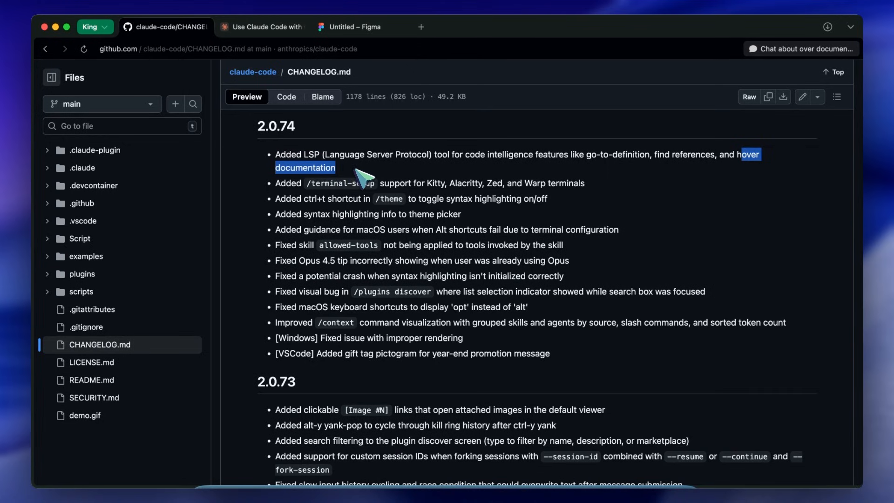
mouse_move(359, 183)
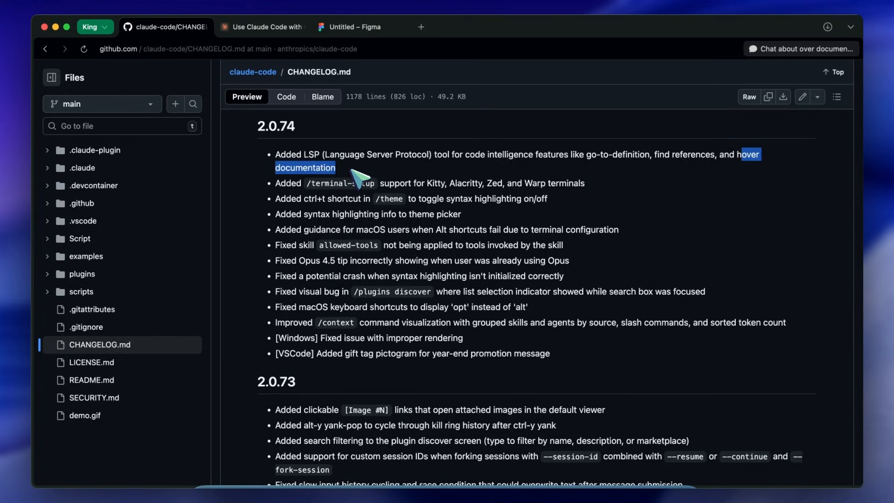
mouse_move(381, 177)
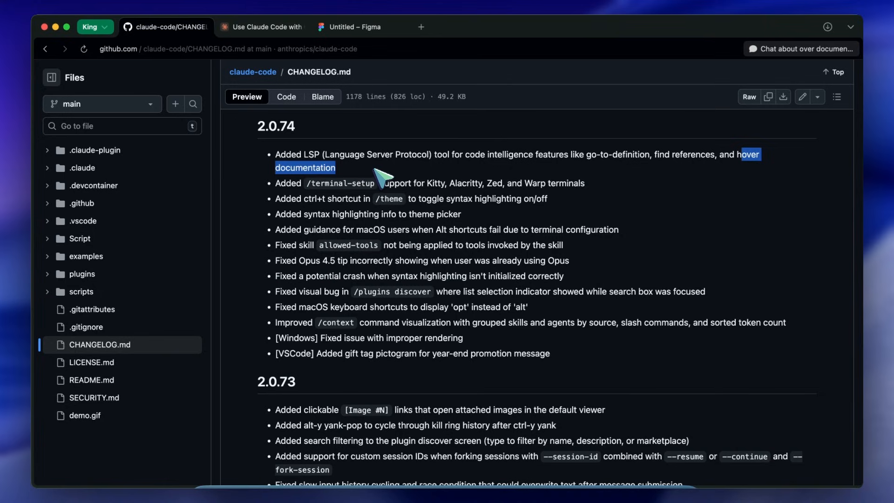
mouse_move(363, 168)
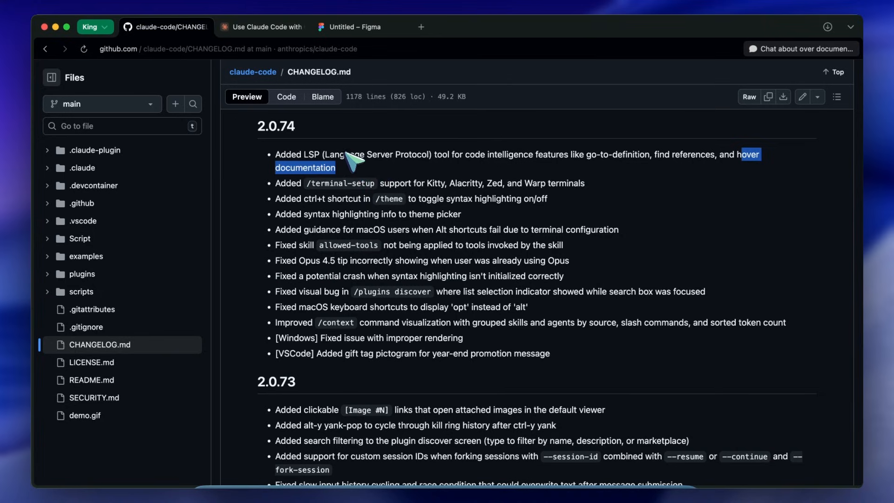
mouse_move(356, 171)
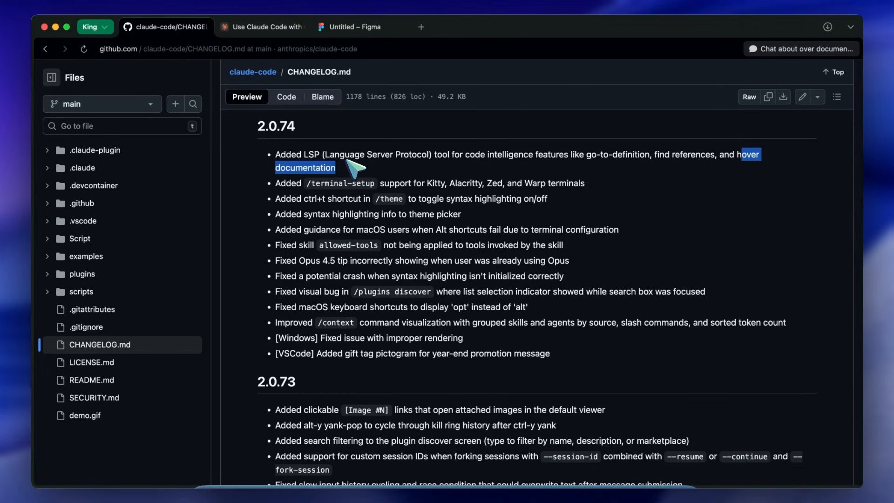
mouse_move(350, 168)
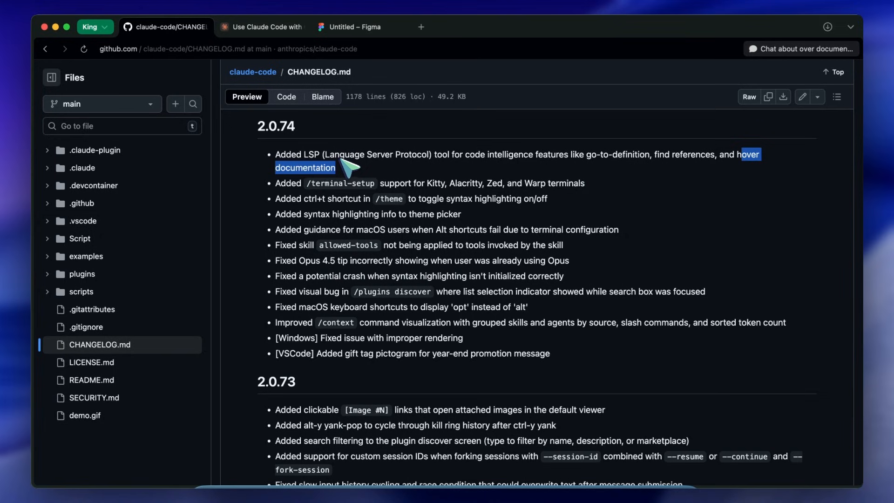
mouse_move(348, 171)
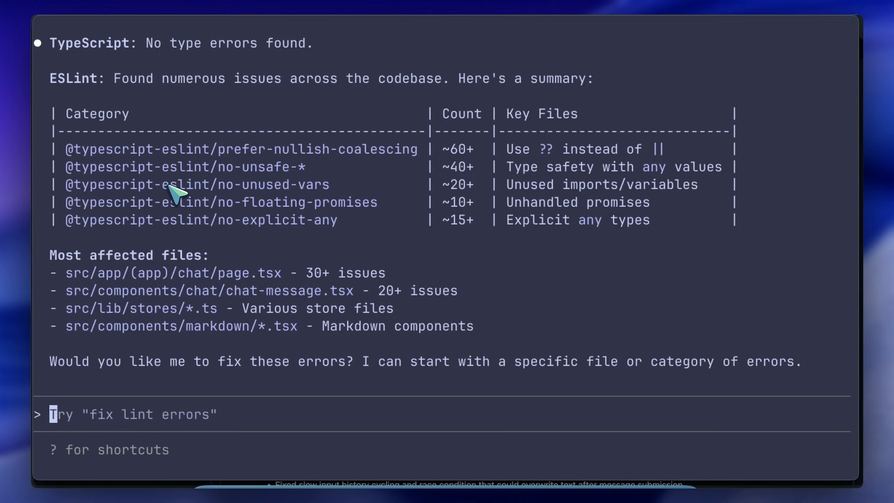
mouse_move(208, 205)
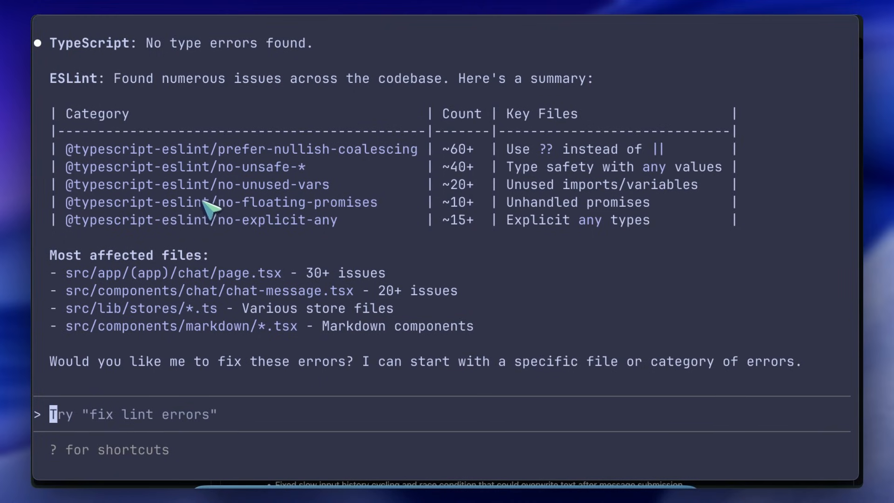
mouse_move(209, 214)
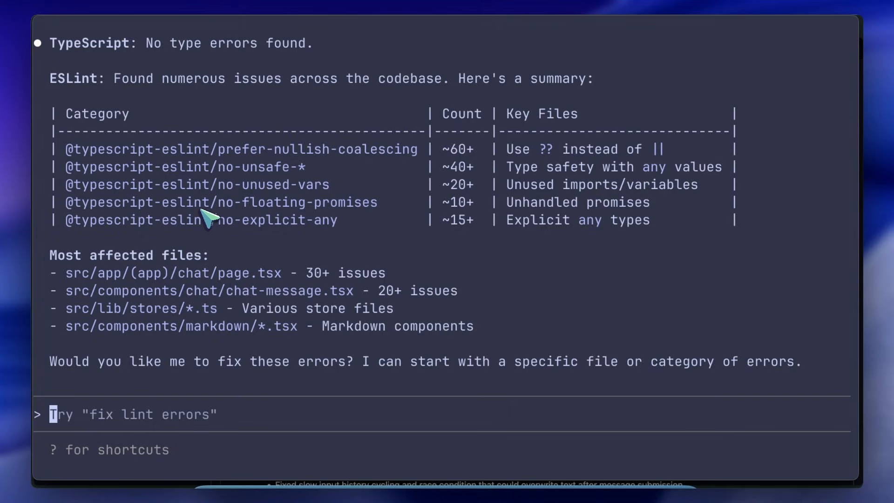
mouse_move(181, 268)
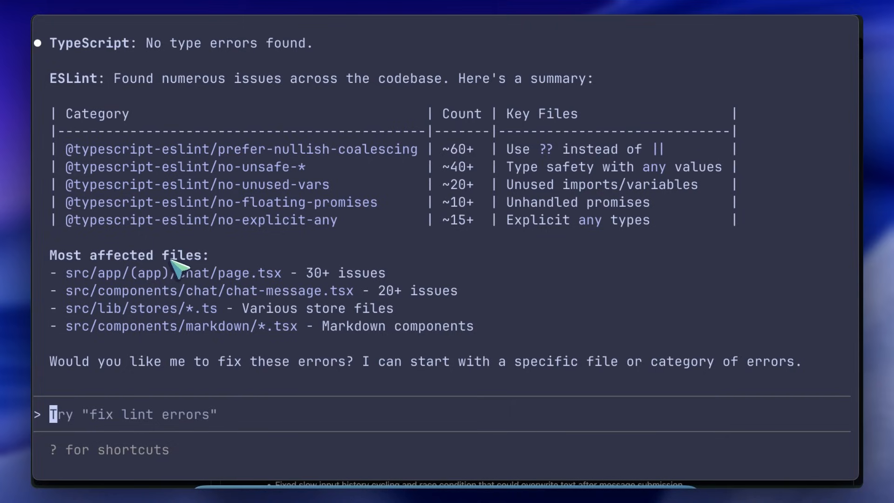
mouse_move(201, 236)
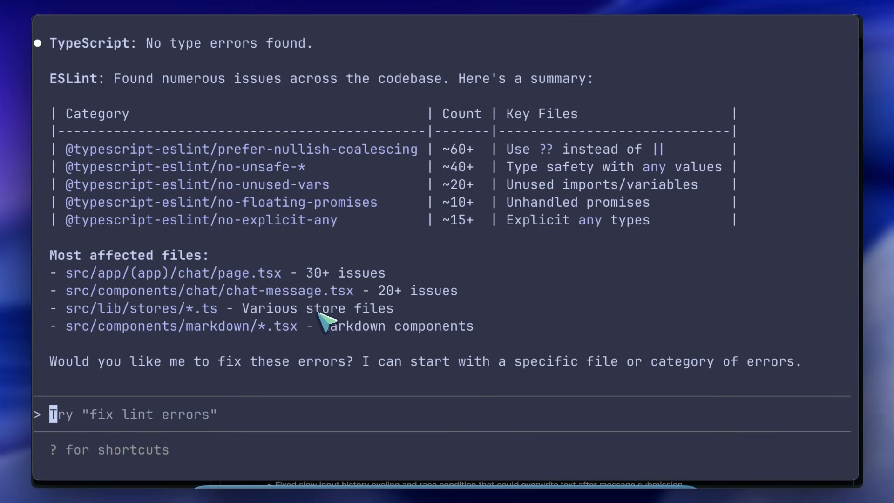
mouse_move(335, 320)
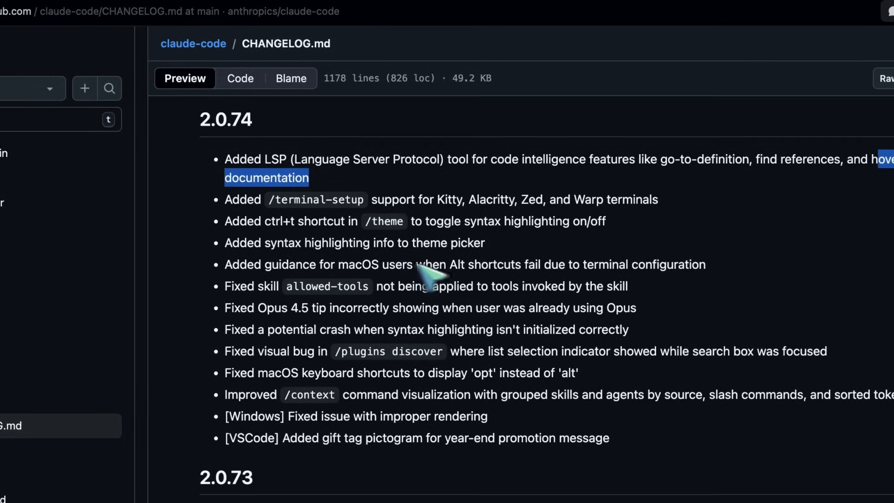
mouse_move(268, 216)
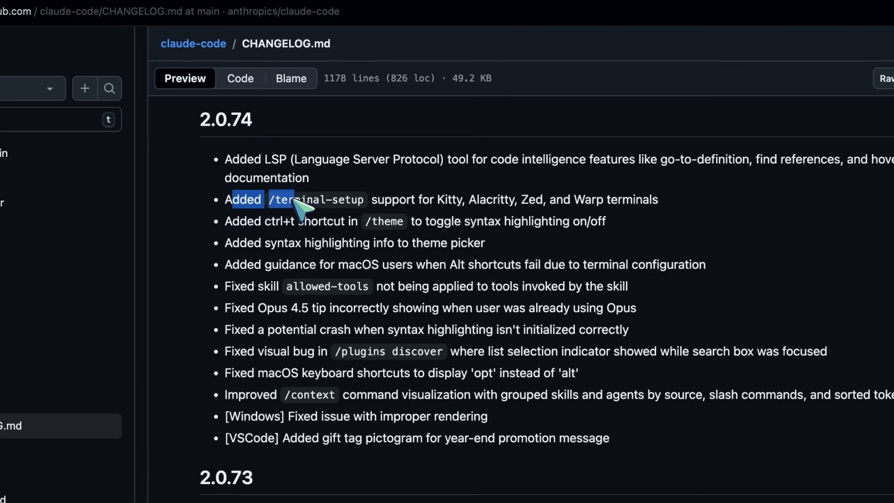
- Select the '/terminal-setup support for Kitty, Alacritty, Zed, and Warp terminals' changelog line
left_click_drag(306, 206, 417, 206)
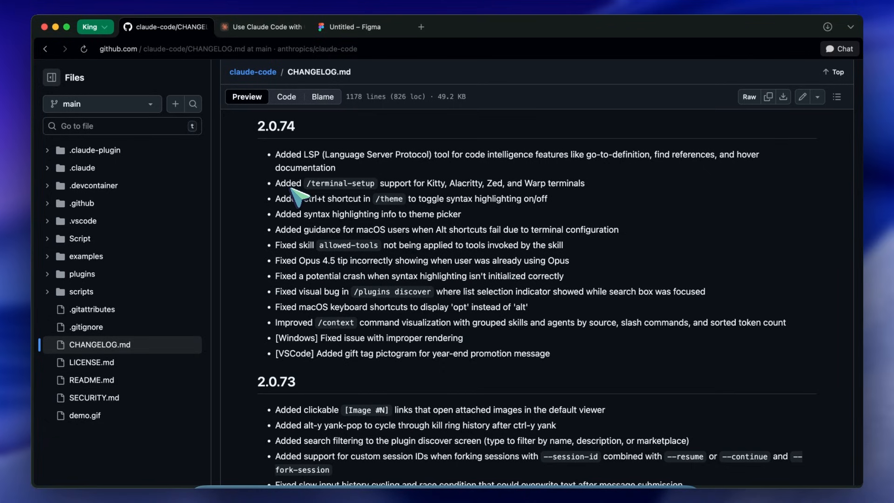
mouse_move(285, 191)
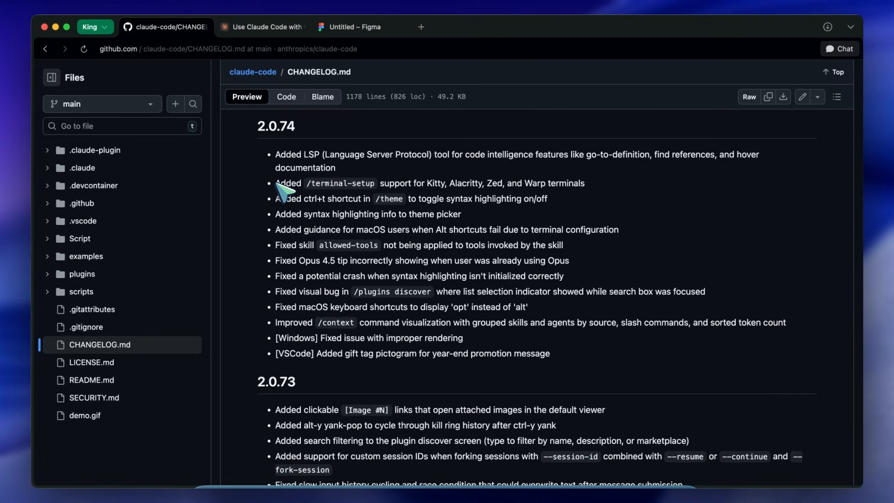
mouse_move(293, 190)
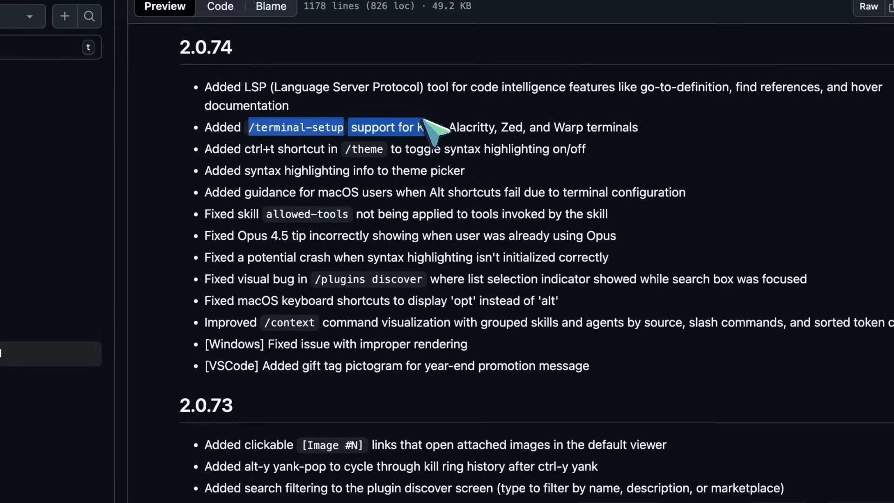
left_click_drag(422, 127, 531, 126)
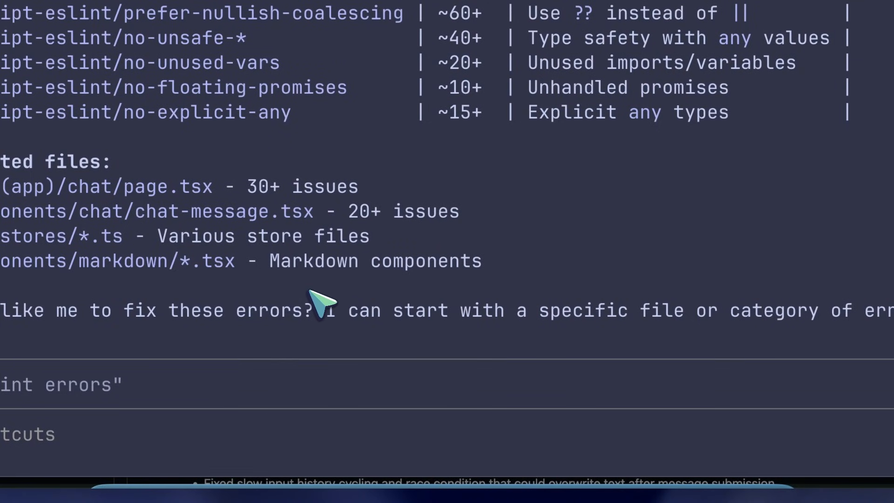
- Run /terminal-setup in Claude Code and read the Ghostty Shift+Enter binding warning
type("/termin")
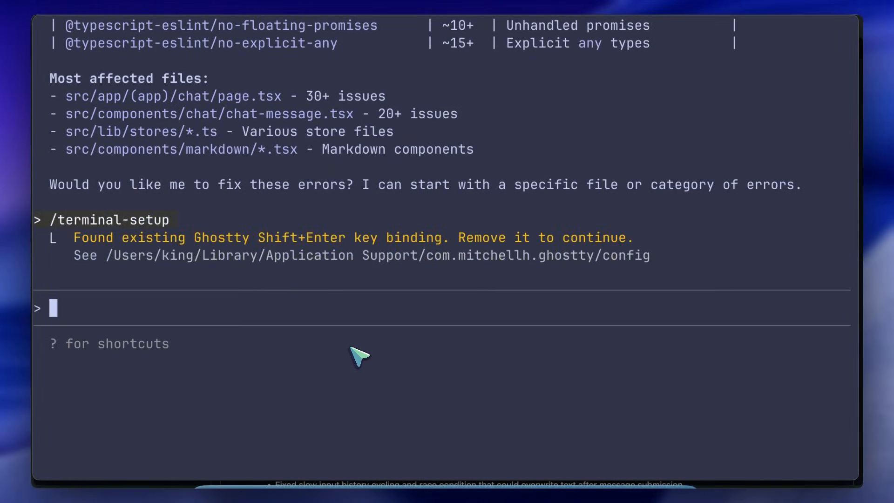
mouse_move(165, 260)
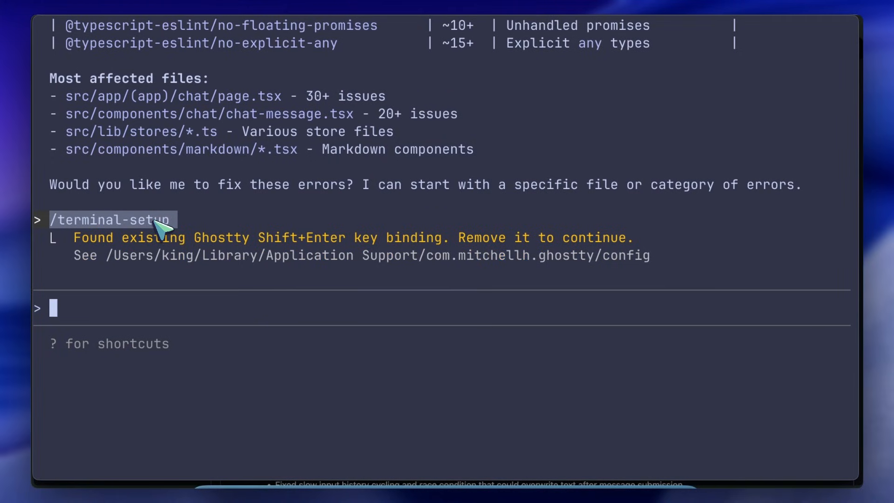
mouse_move(177, 234)
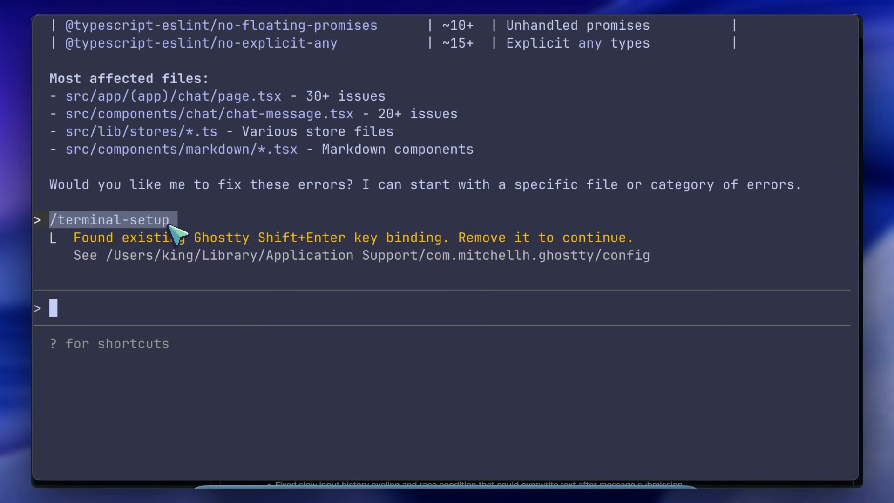
mouse_move(332, 361)
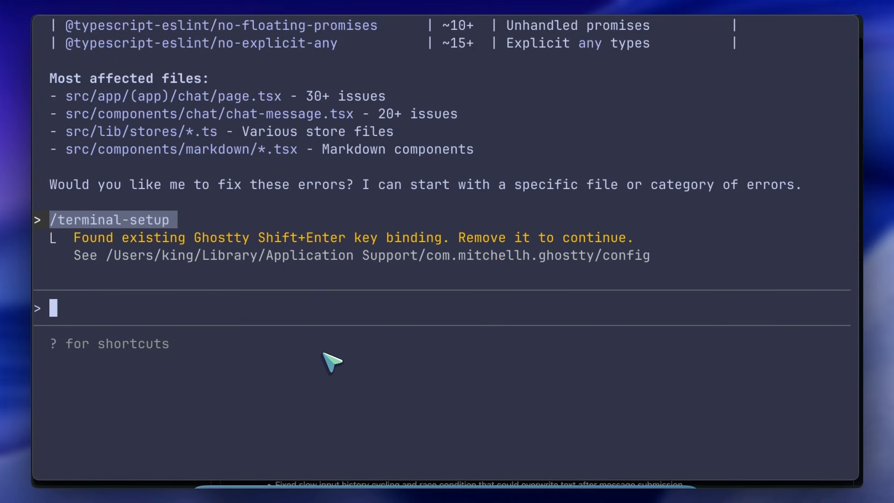
mouse_move(334, 320)
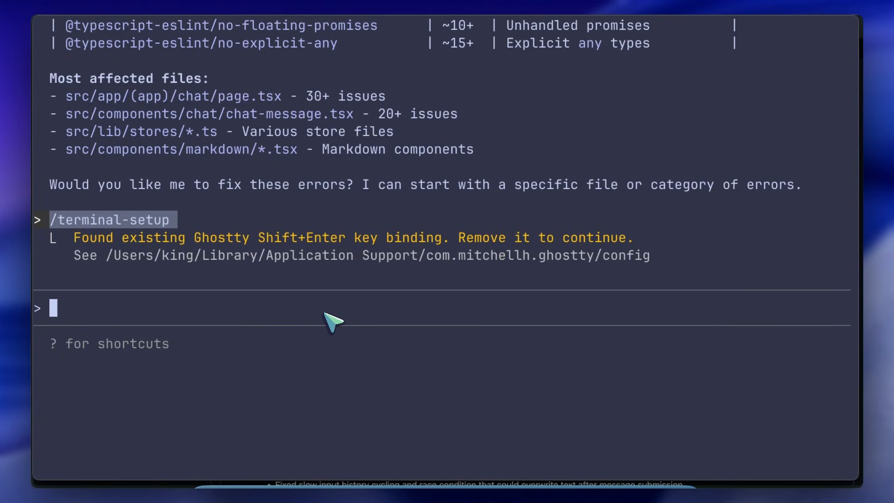
mouse_move(346, 311)
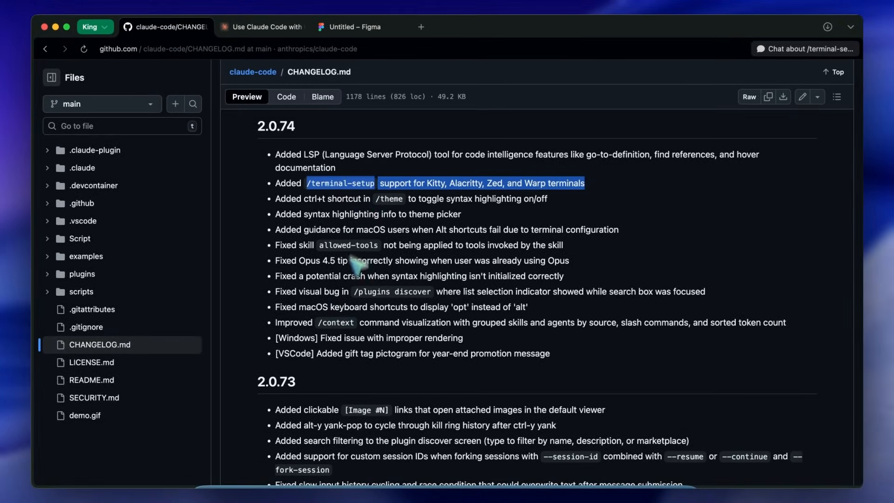
- Scroll to the 2.0.72 Claude in Chrome (Beta) entry and switch to the 'Use Claude Code with Chrome' docs
scroll("down", 3)
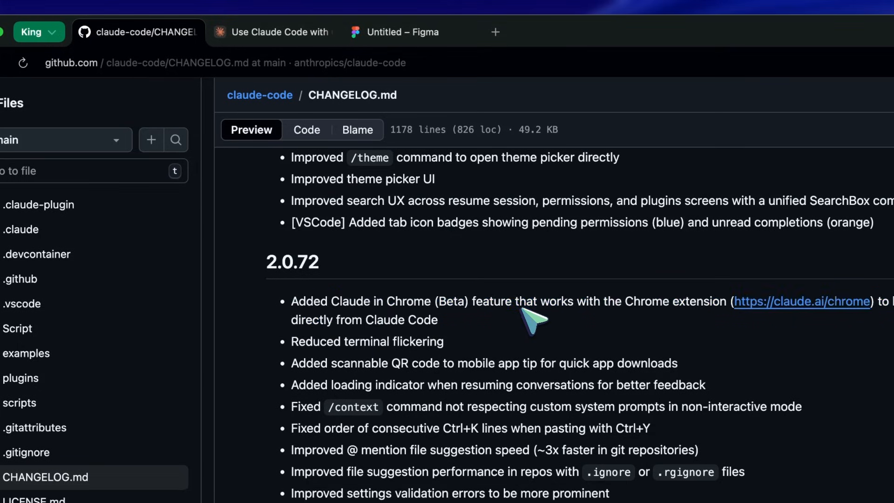
left_click(274, 32)
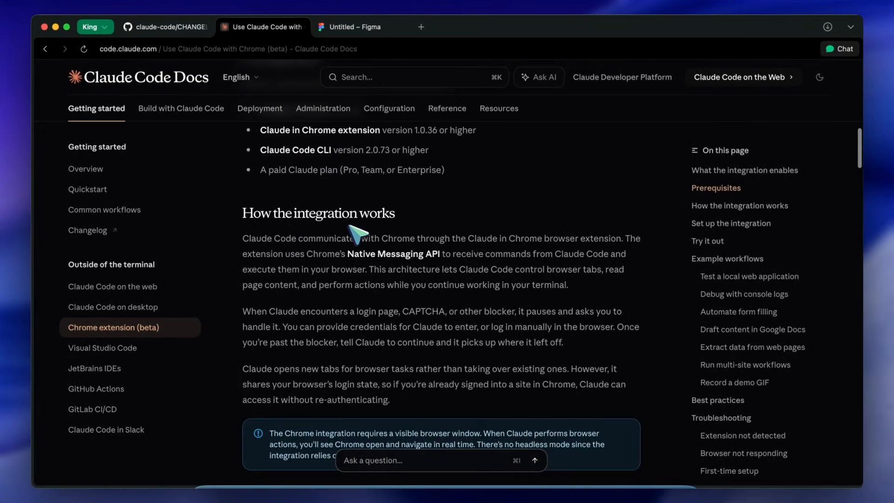
- Read 'How the integration works' and 'Set up the integration', then return to the claude-code/CHANGELOG tab
scroll("down", 3)
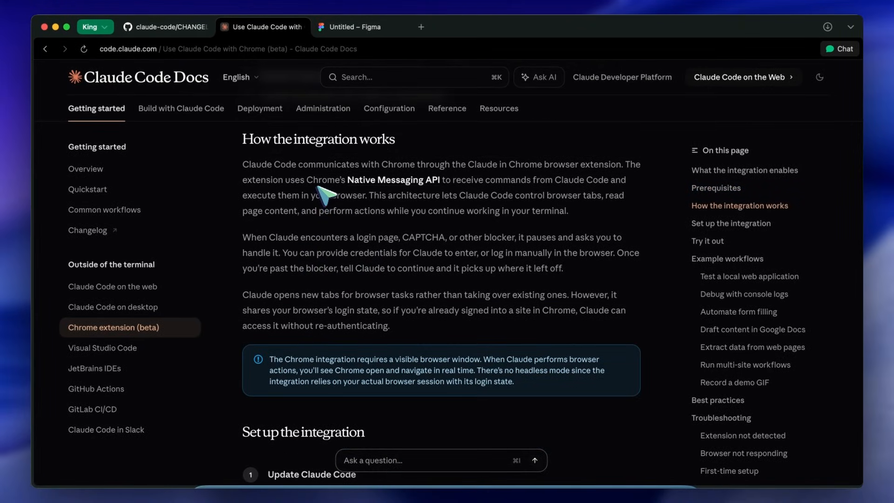
scroll("down", 3)
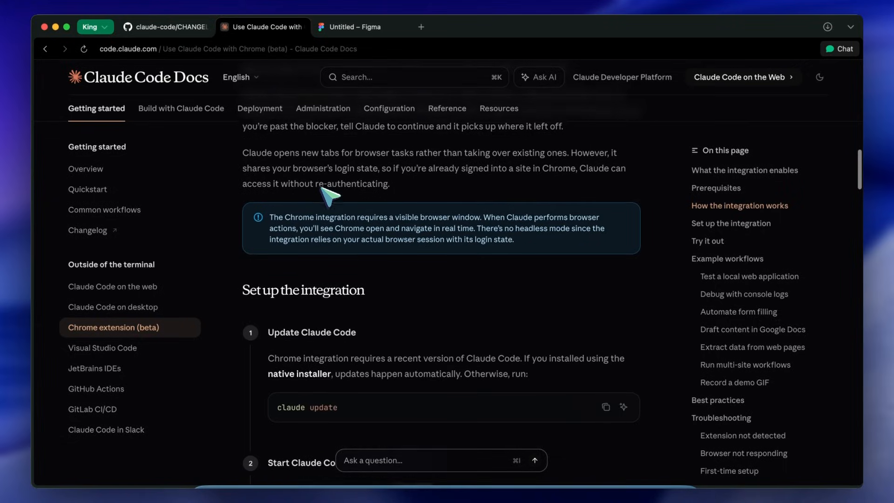
scroll("down", 3)
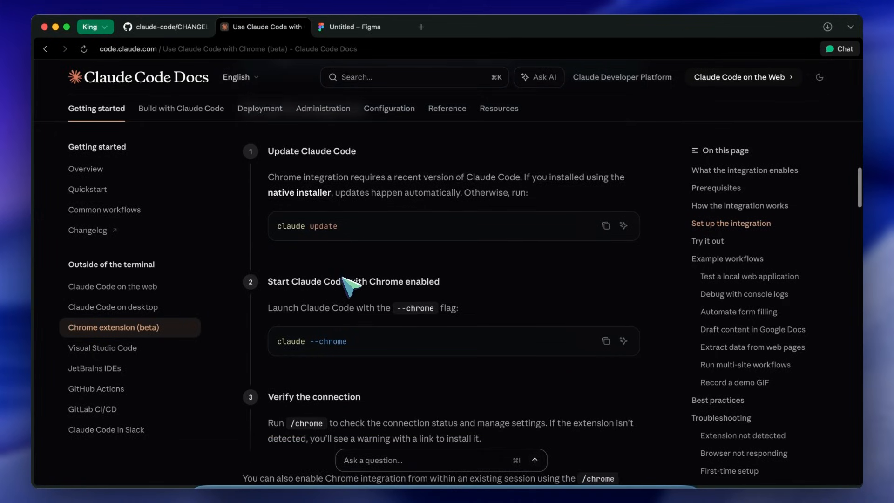
scroll("down", 3)
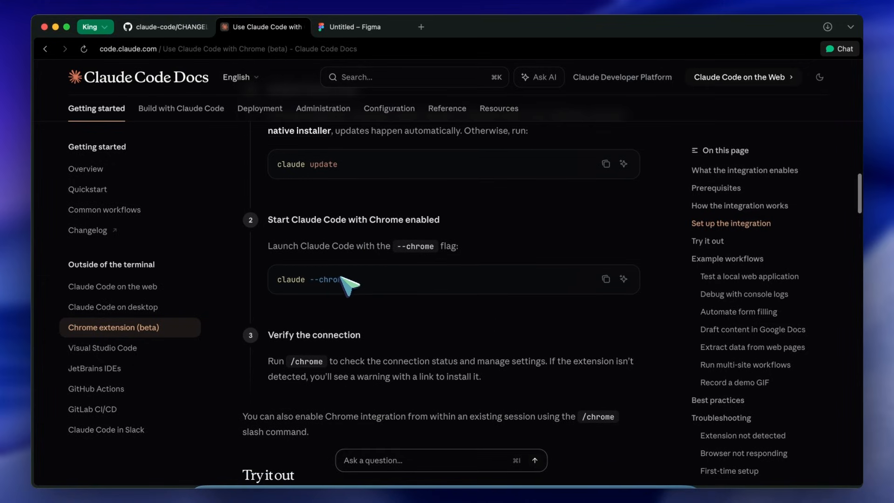
scroll("down", 3)
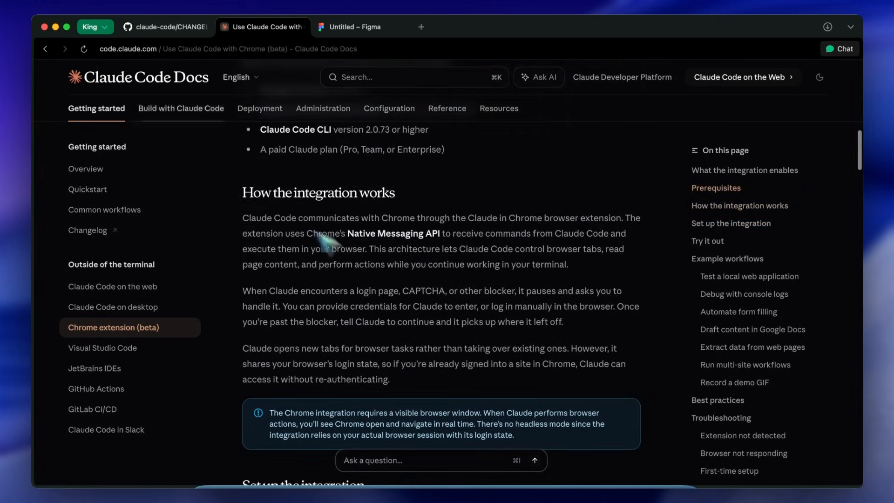
left_click(165, 27)
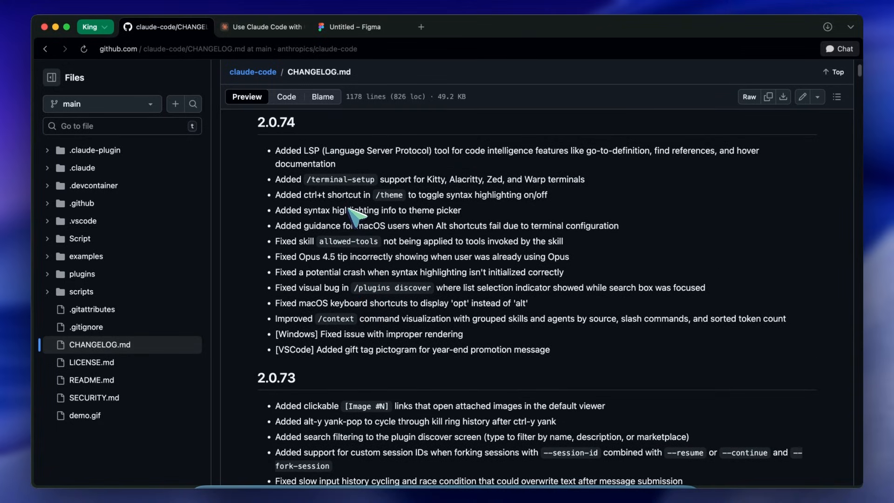
mouse_move(349, 205)
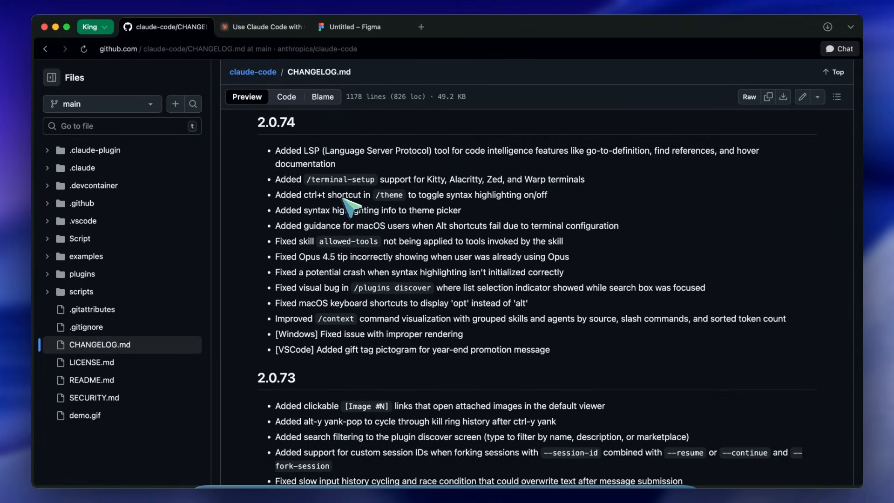
mouse_move(363, 206)
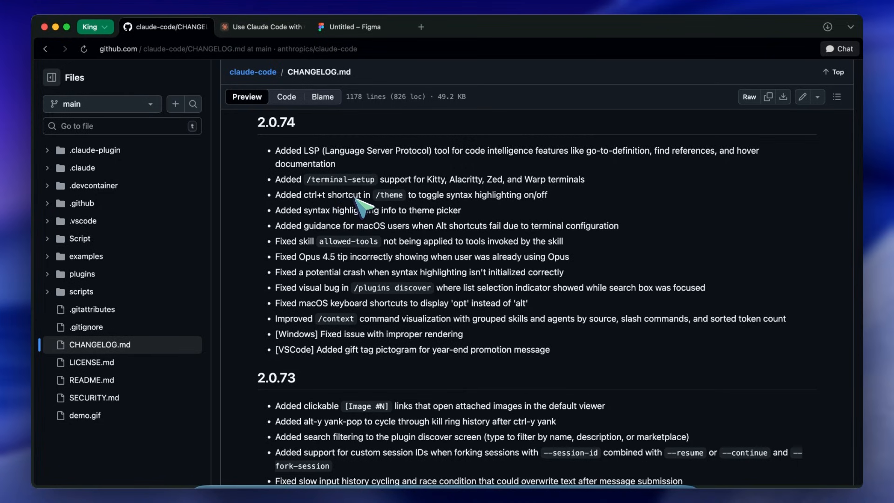
mouse_move(365, 205)
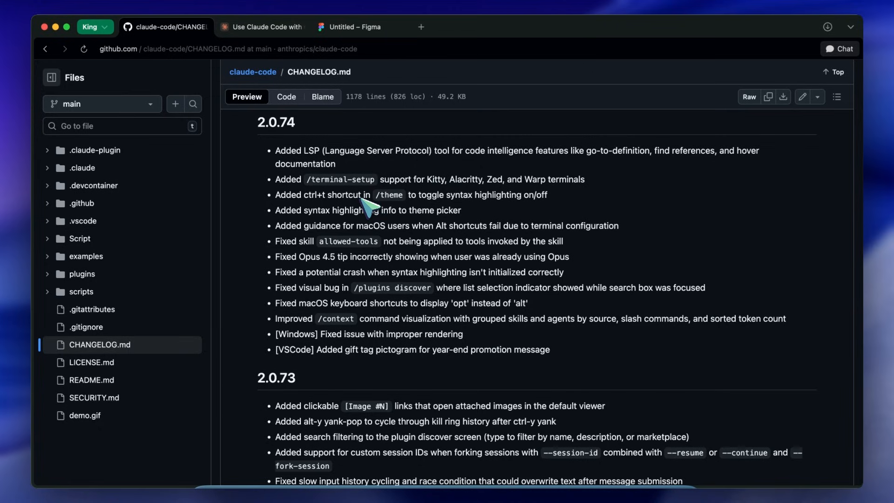
mouse_move(392, 211)
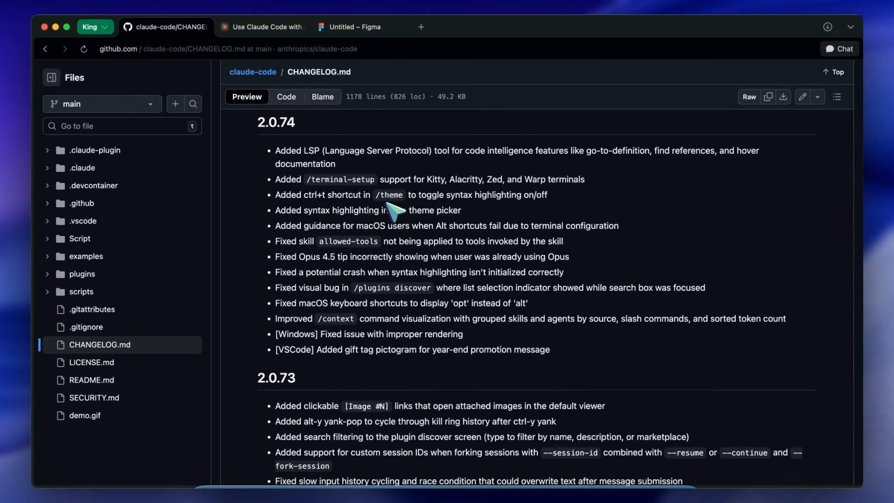
mouse_move(404, 214)
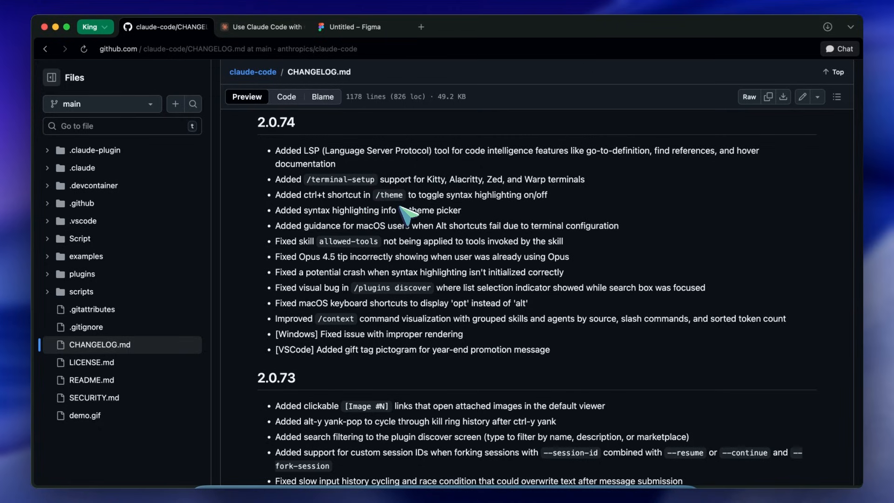
- Scroll the changelog past the 2.0.73, 2.0.72 and 2.0.71 notes to 2.0.70
scroll("down", 3)
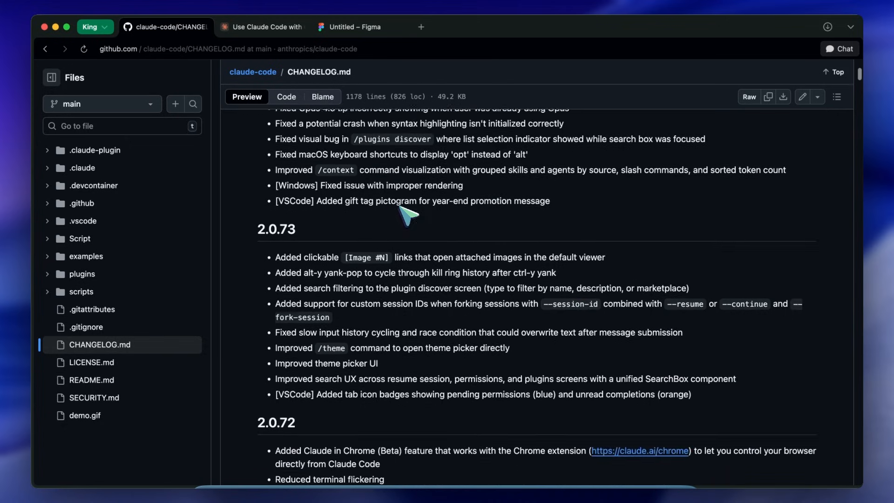
scroll("down", 3)
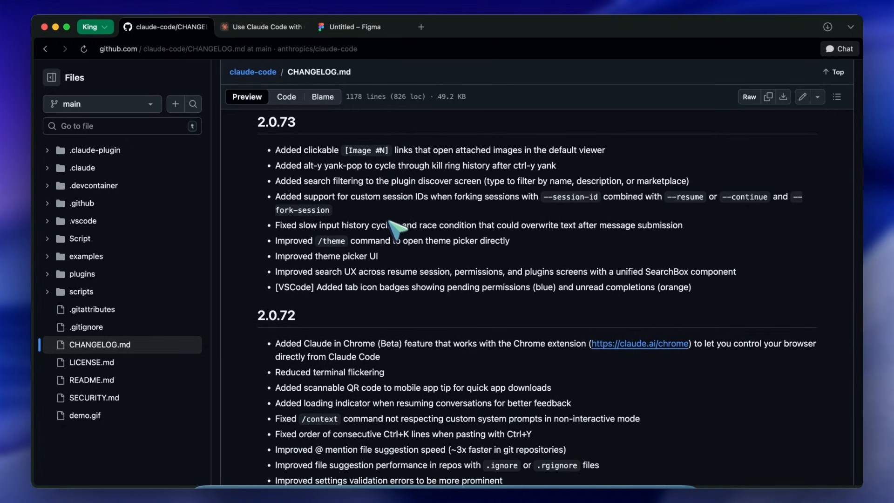
scroll("down", 3)
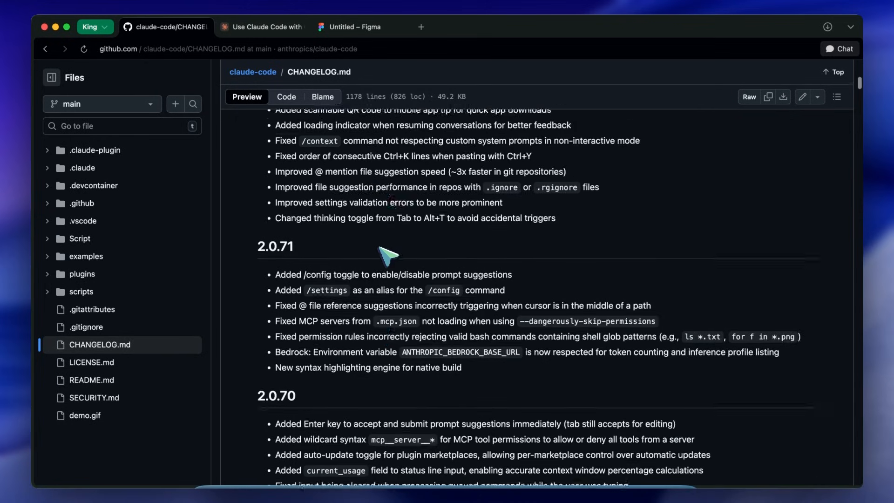
scroll("down", 3)
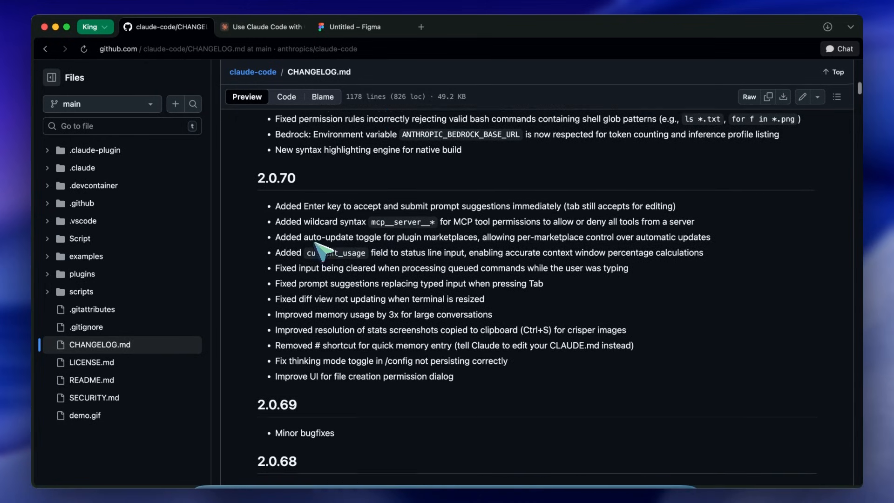
scroll("down", 3)
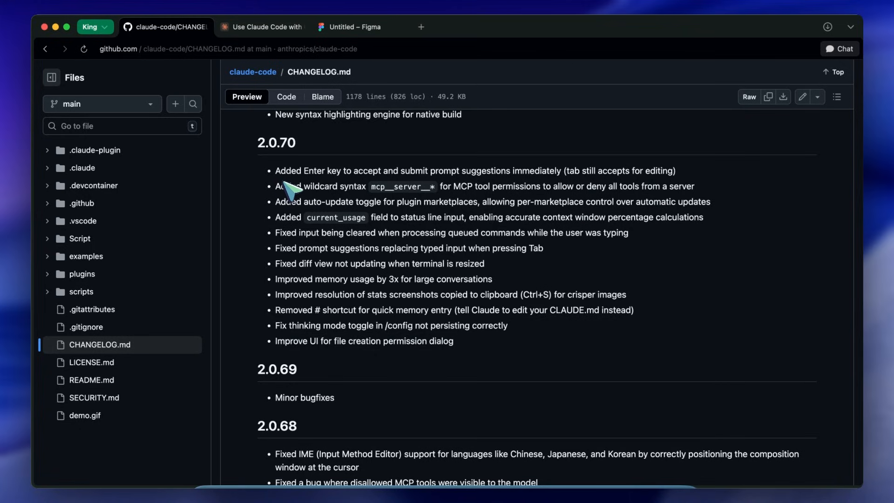
mouse_move(293, 196)
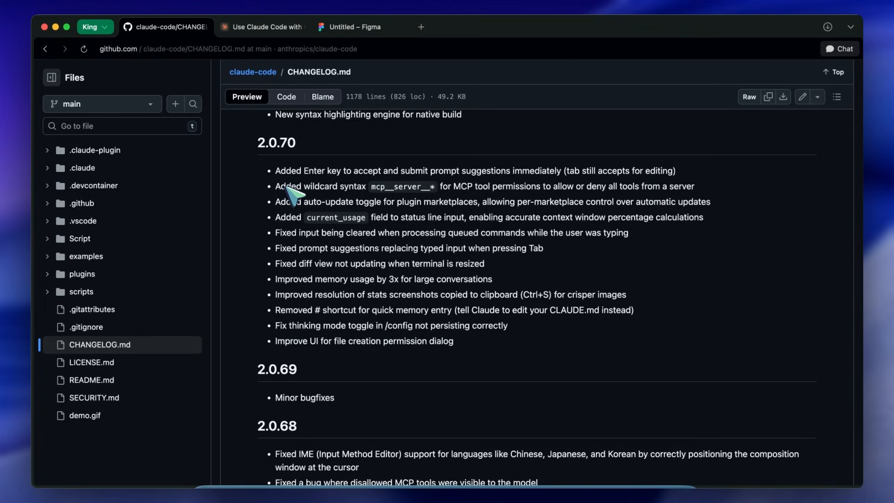
mouse_move(285, 194)
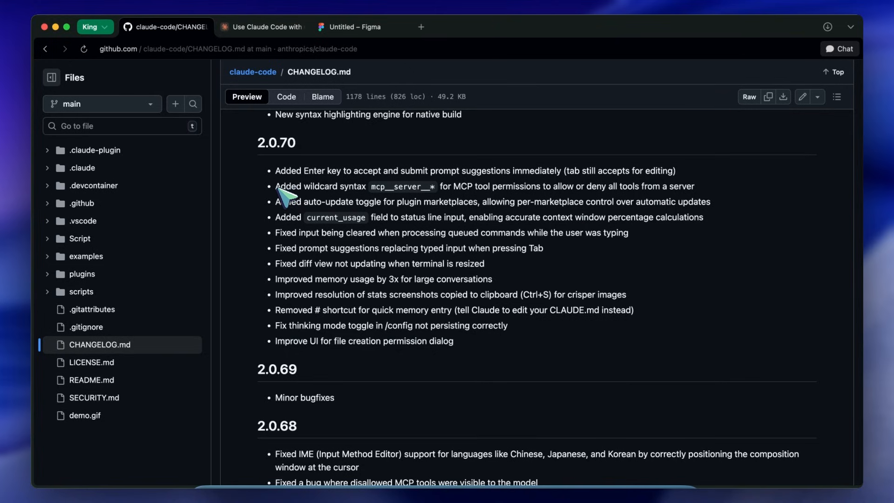
mouse_move(290, 188)
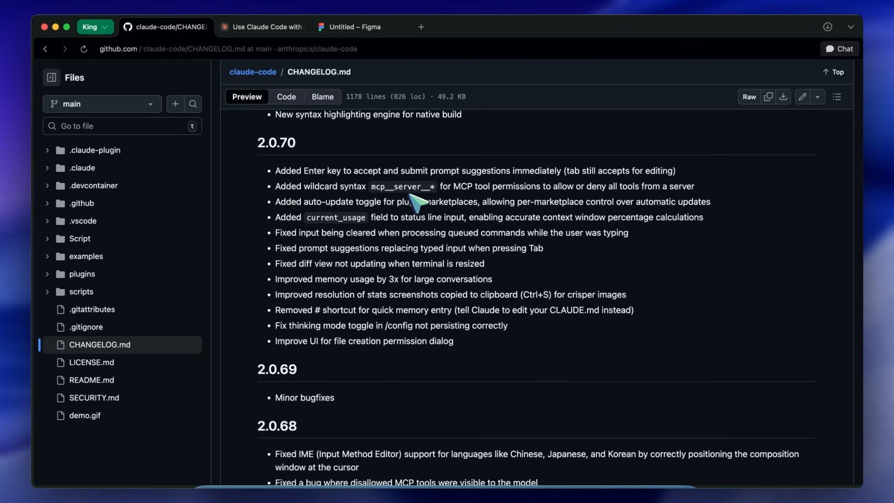
mouse_move(291, 191)
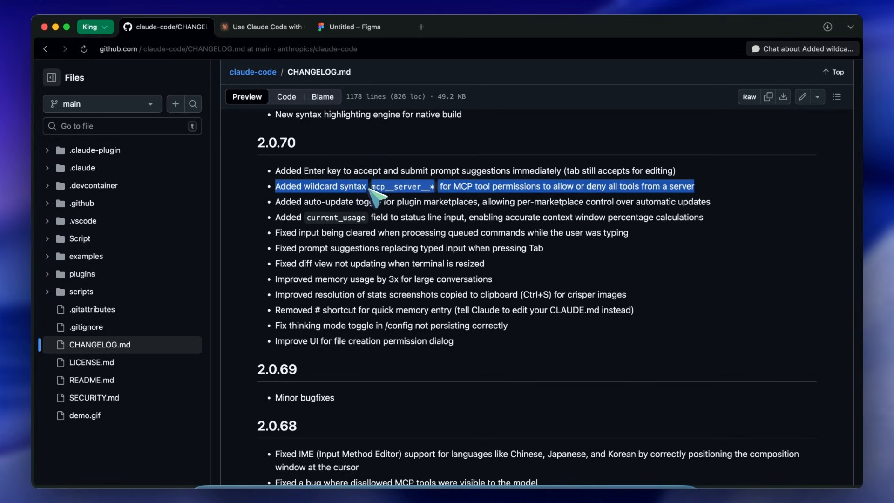
mouse_move(402, 193)
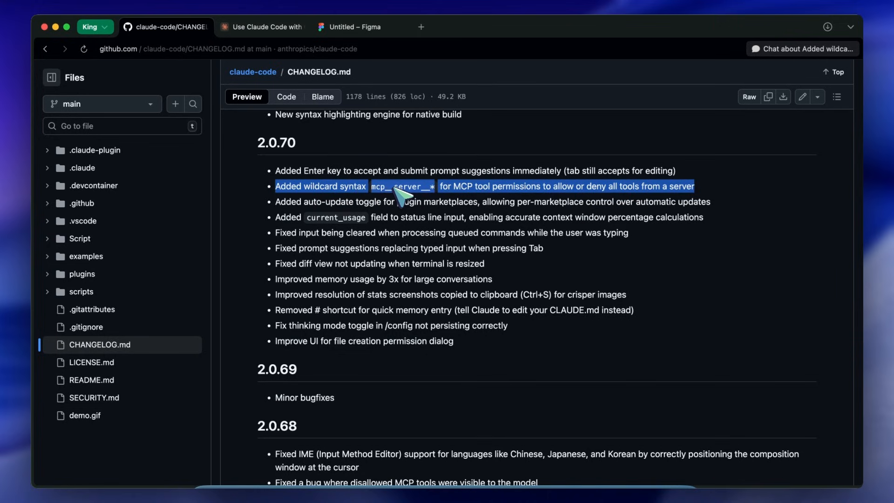
mouse_move(368, 206)
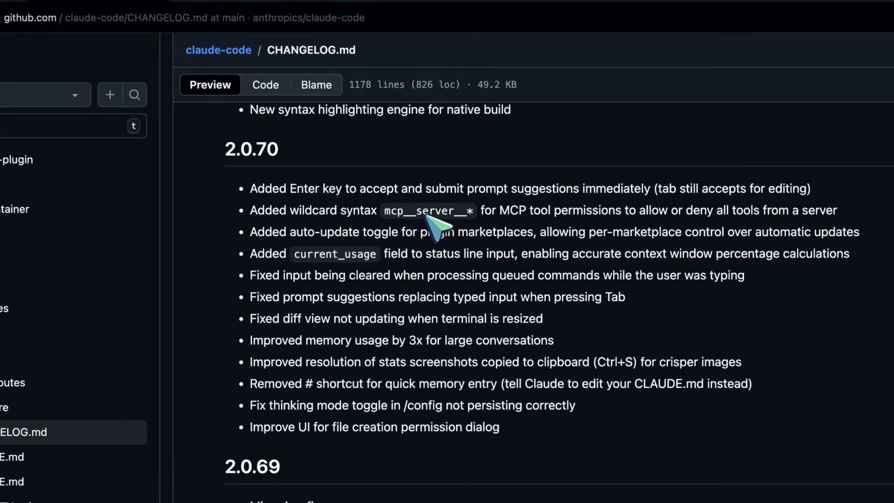
mouse_move(379, 228)
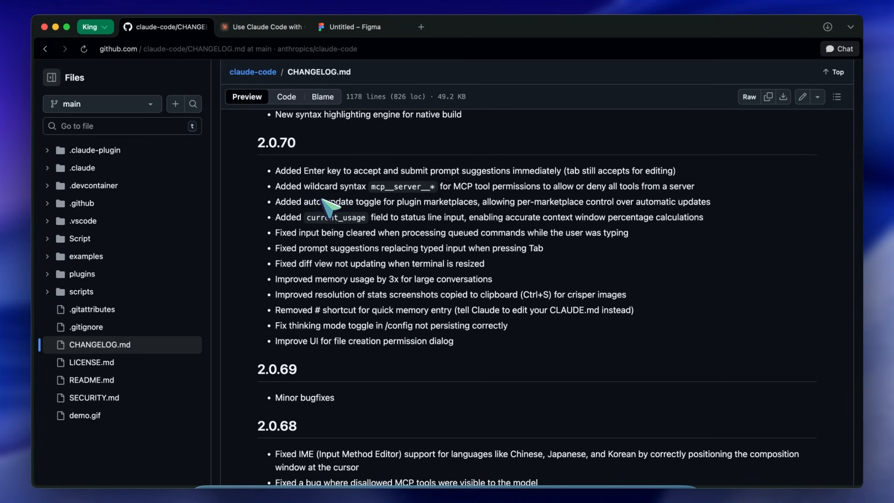
- Bring the 2.0.74 notes into view and highlight the 'Improved /context' entry and command name
scroll("up", 3)
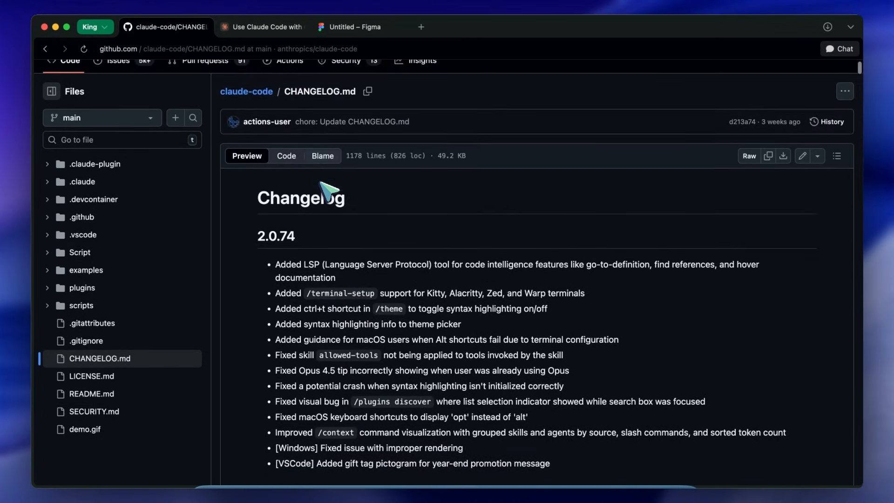
scroll("down", 3)
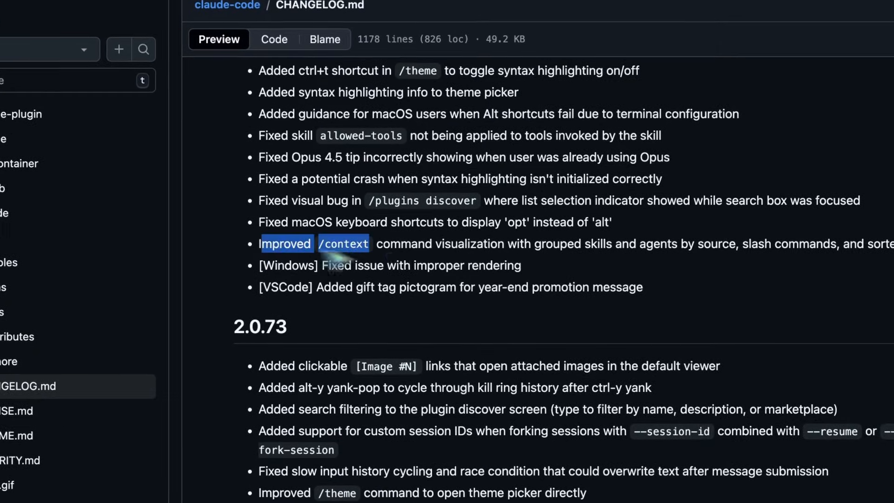
left_click_drag(370, 243, 505, 243)
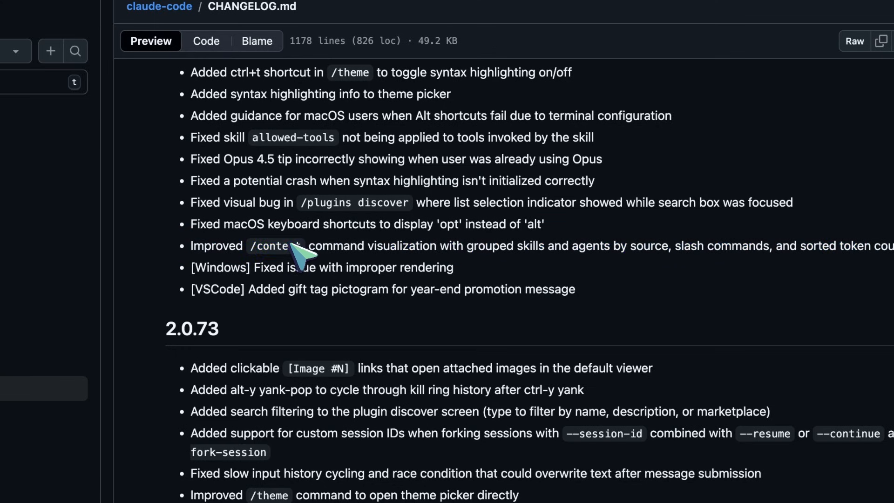
double_click(405, 246)
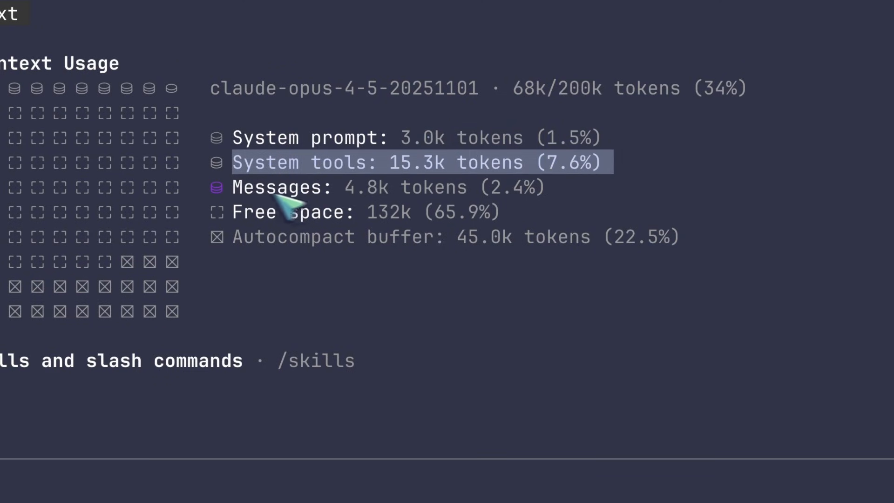
mouse_move(294, 234)
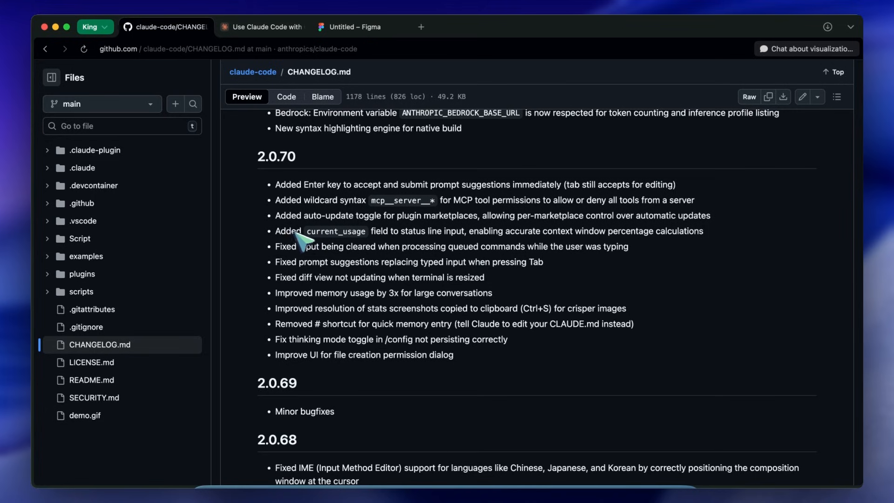
mouse_move(314, 245)
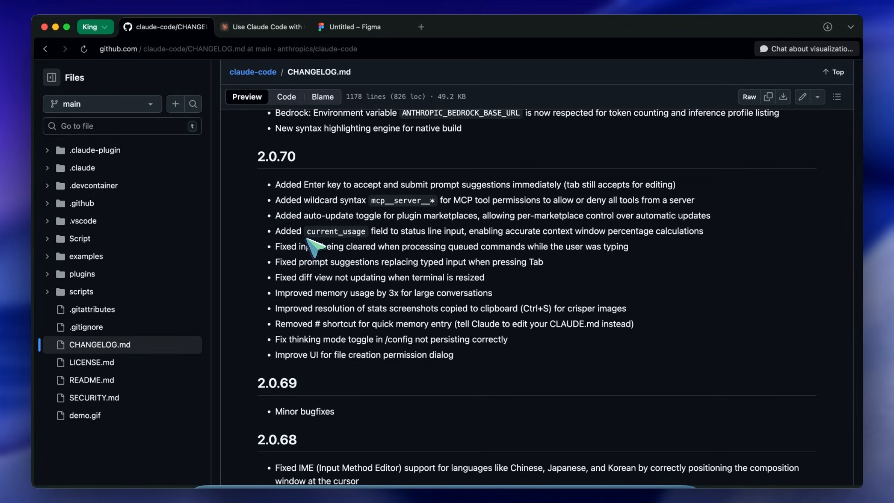
- Scroll through the 2.0.71 and 2.0.70 notes to the 3x memory usage improvement
scroll("down", 3)
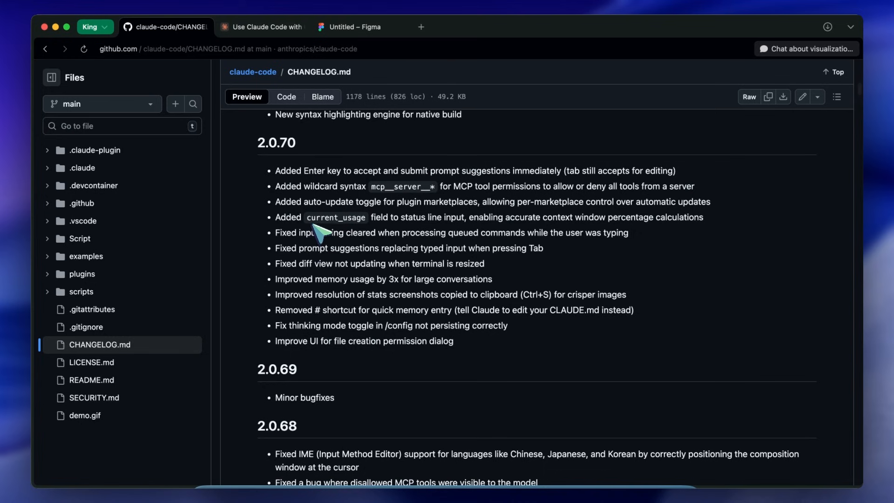
scroll("down", 3)
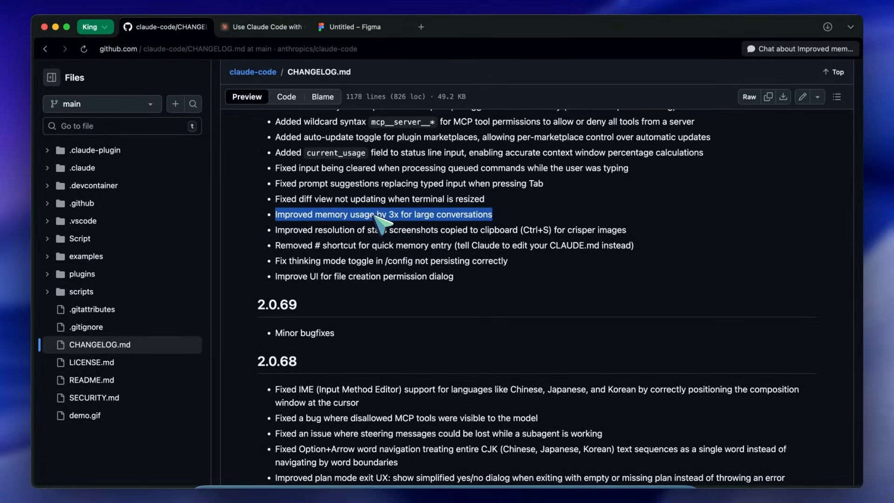
mouse_move(362, 226)
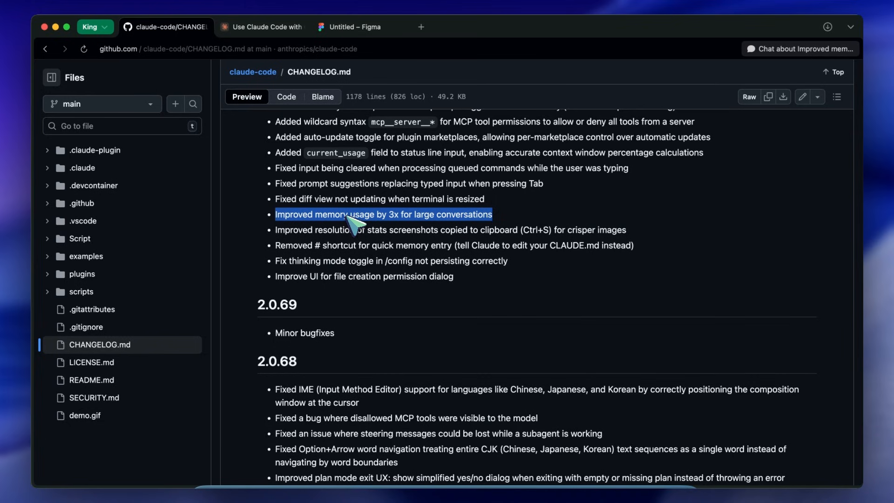
scroll("down", 3)
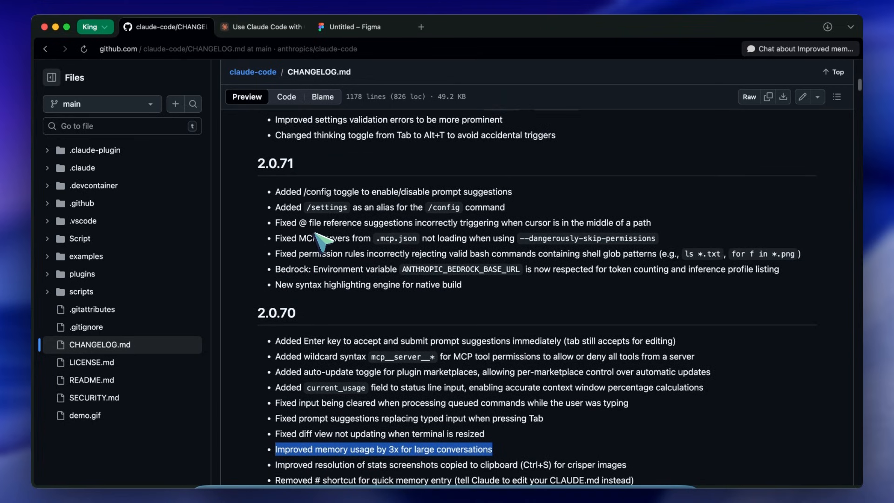
mouse_move(328, 246)
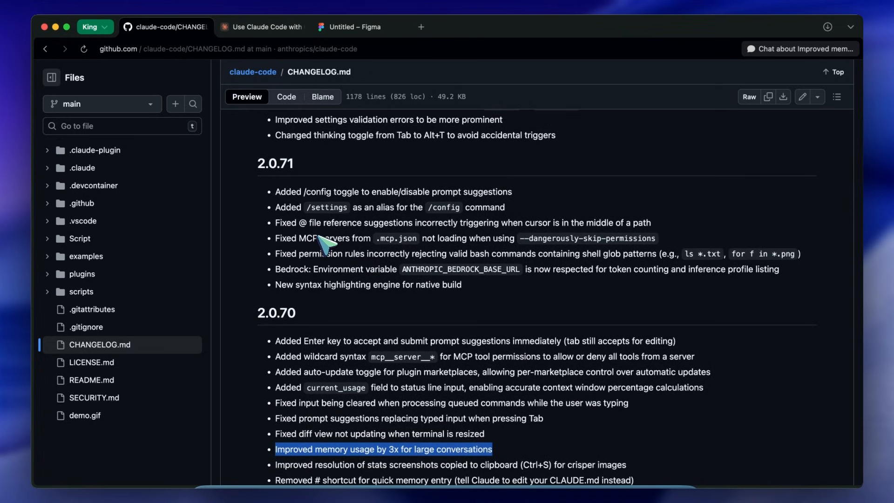
scroll("down", 3)
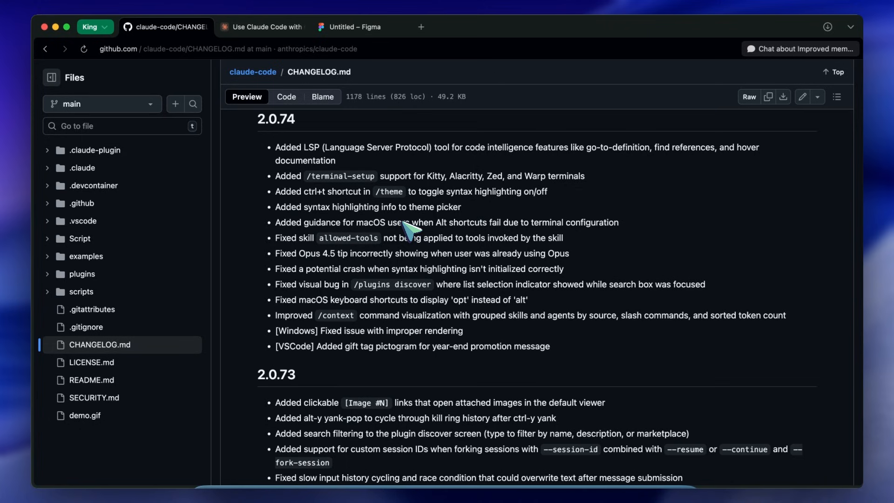
scroll("down", 3)
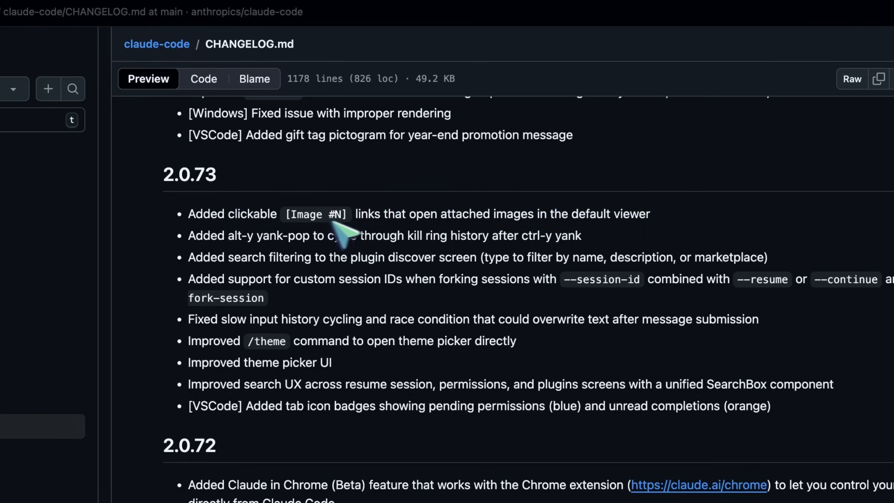
left_click_drag(355, 214, 649, 214)
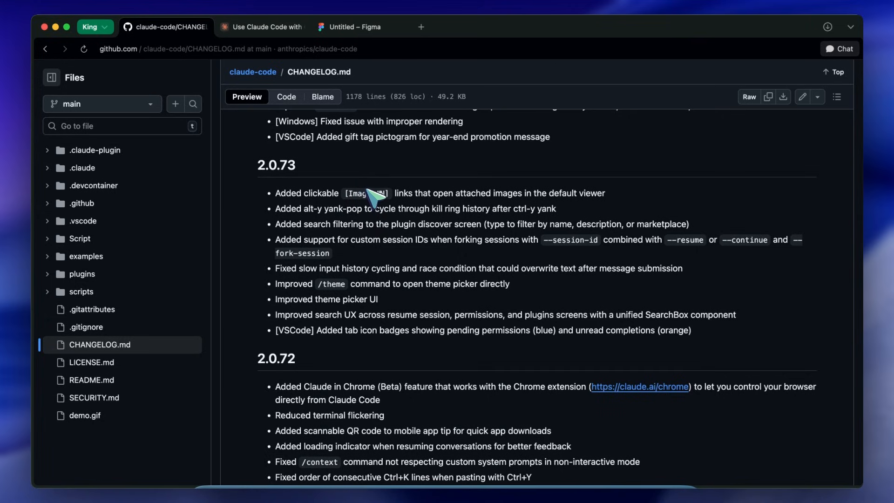
mouse_move(382, 199)
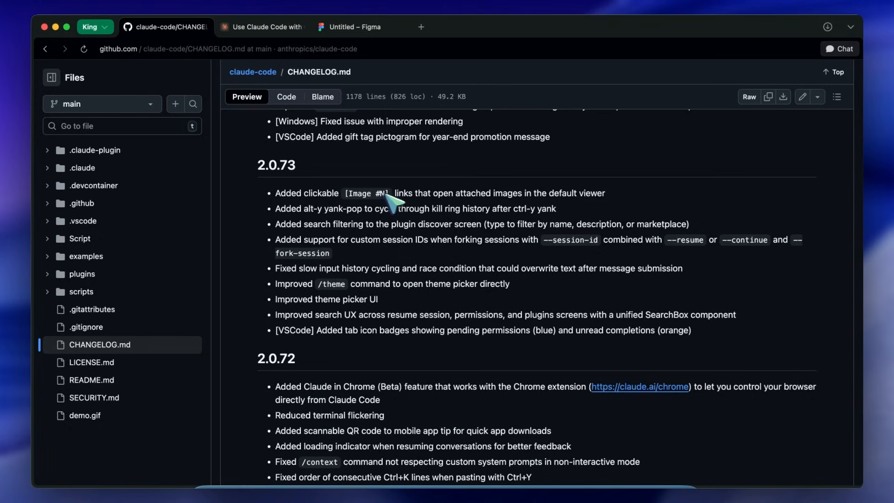
mouse_move(387, 200)
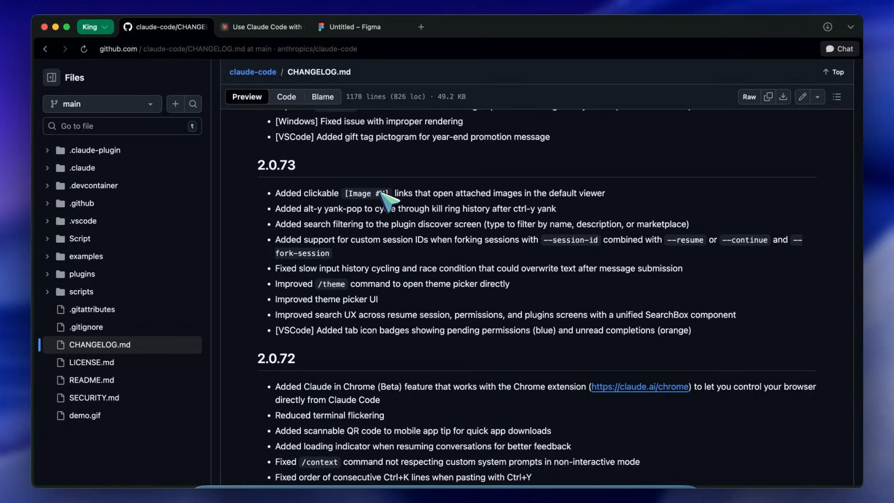
mouse_move(392, 226)
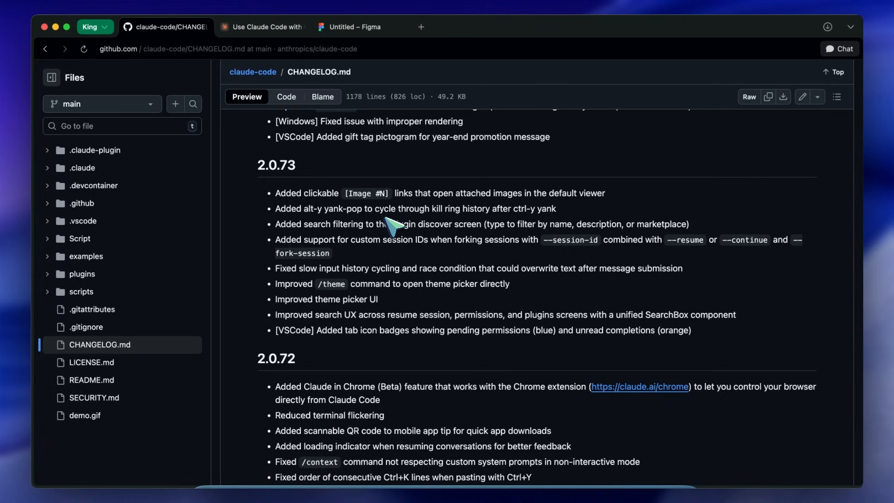
mouse_move(379, 211)
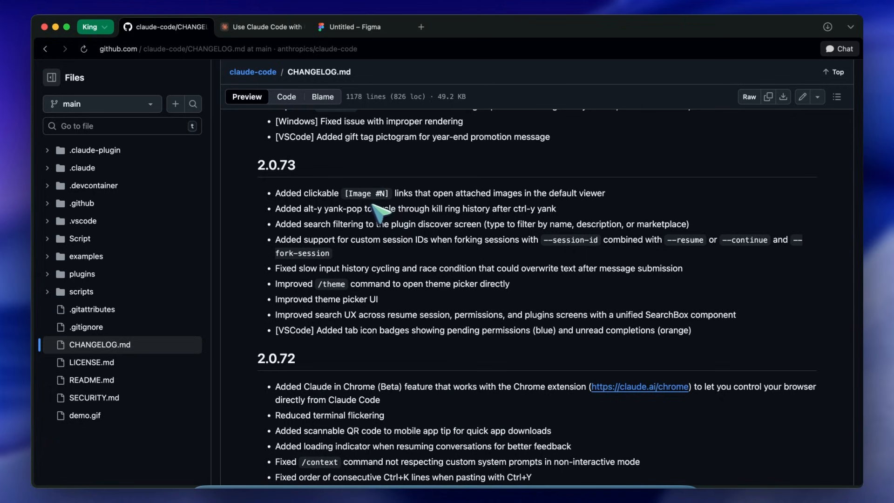
scroll("down", 3)
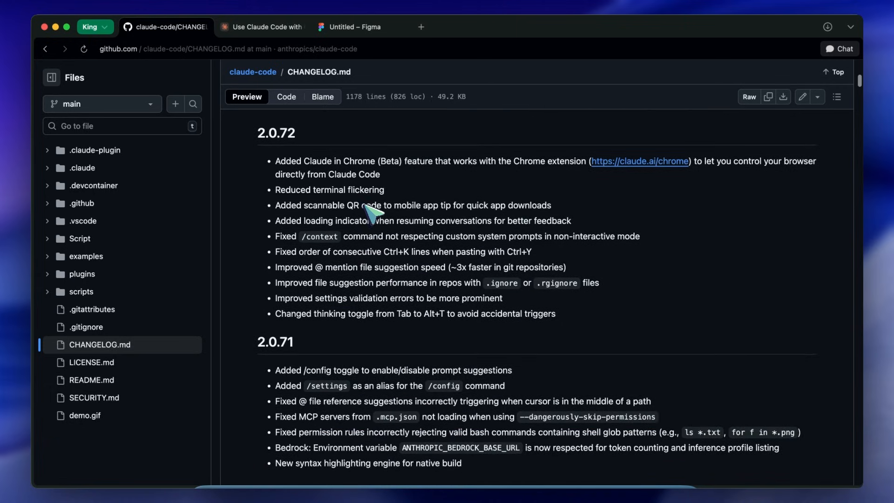
scroll("down", 3)
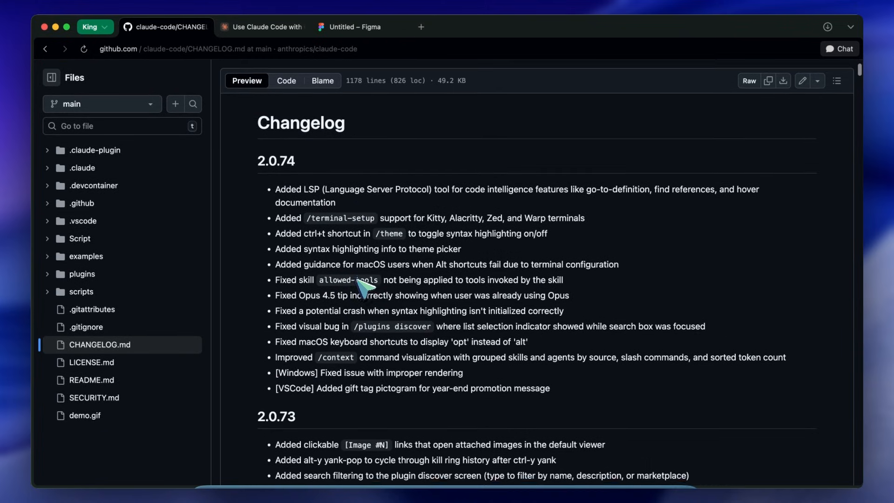
scroll("down", 3)
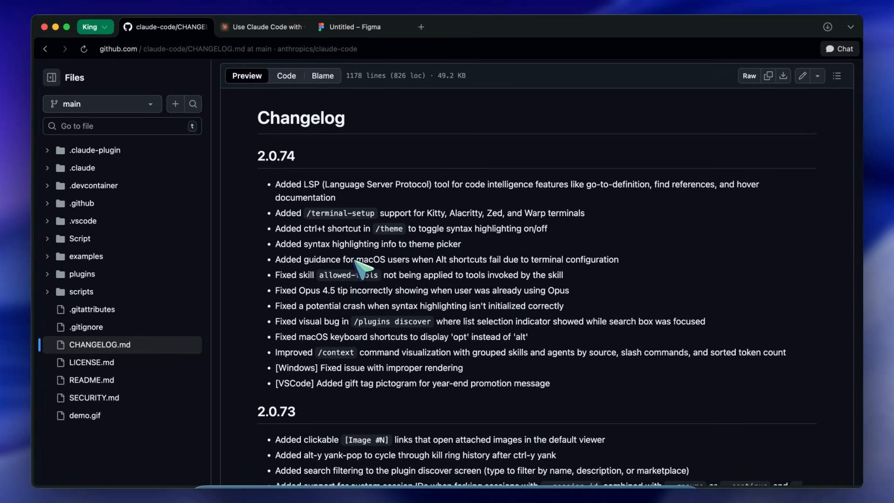
scroll("down", 3)
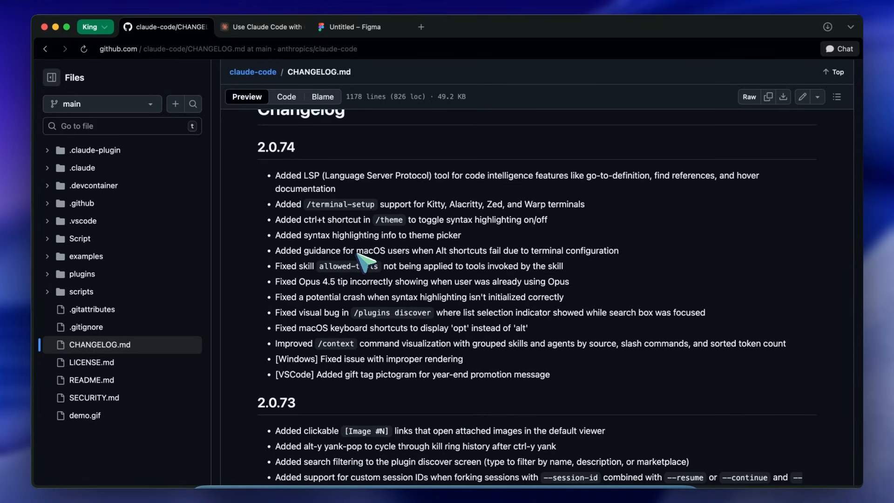
mouse_move(369, 244)
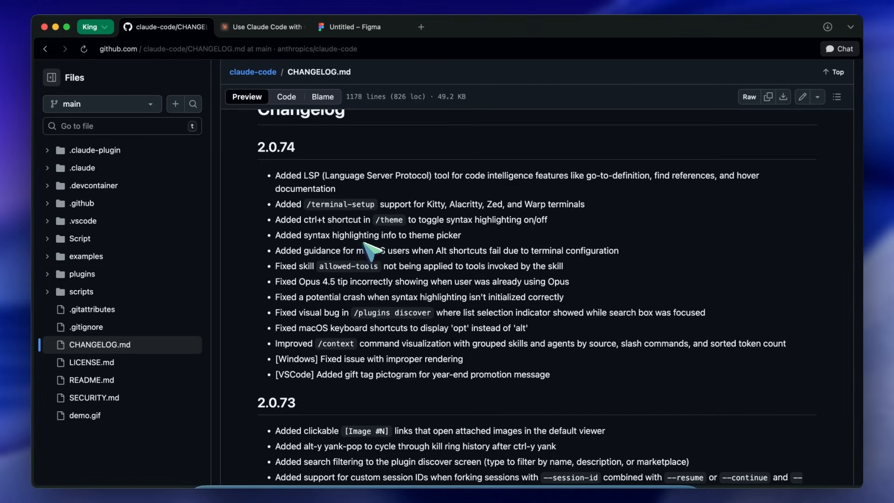
mouse_move(317, 182)
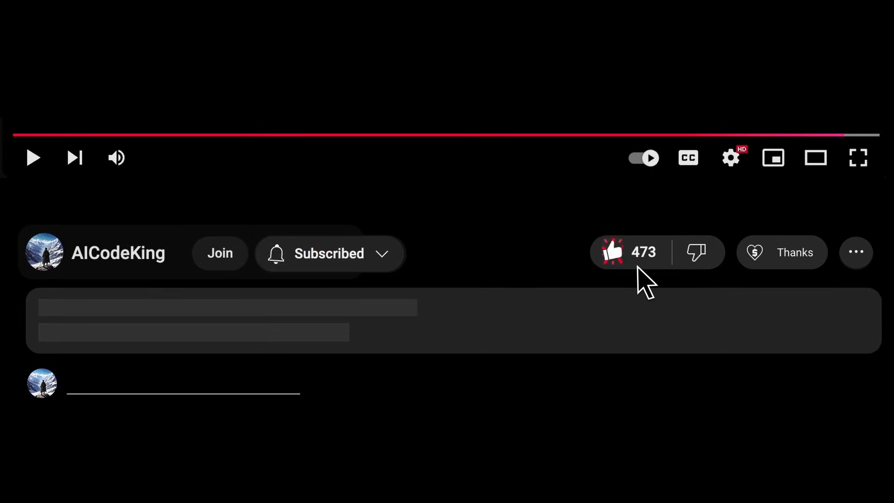
- Open Super Thanks, then the membership dialog showing Bronze, Silver, Gold and Diamond tiers
left_click(782, 252)
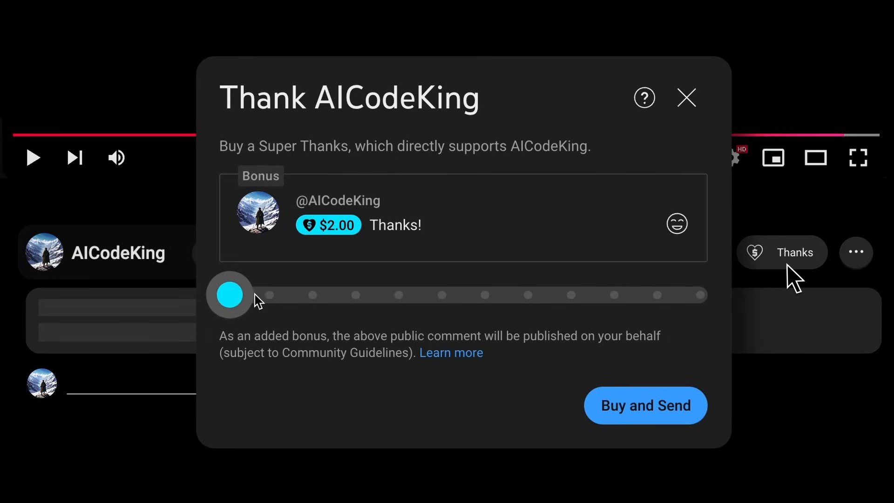
left_click(220, 253)
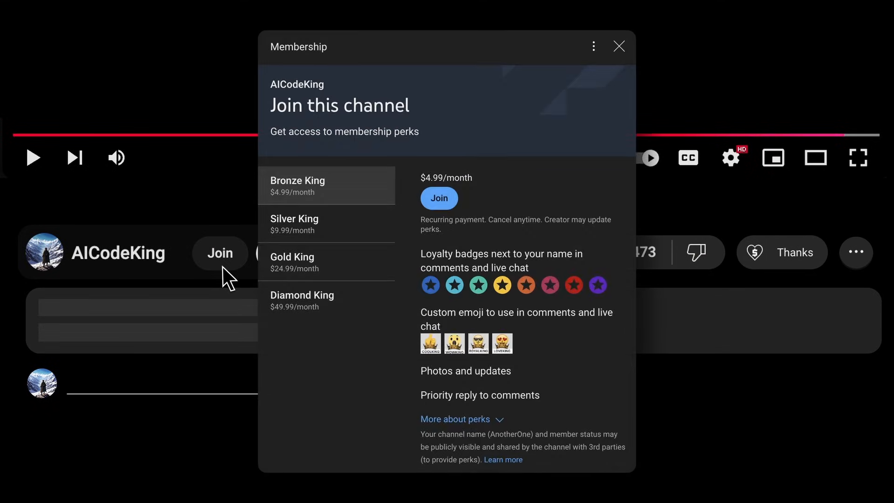